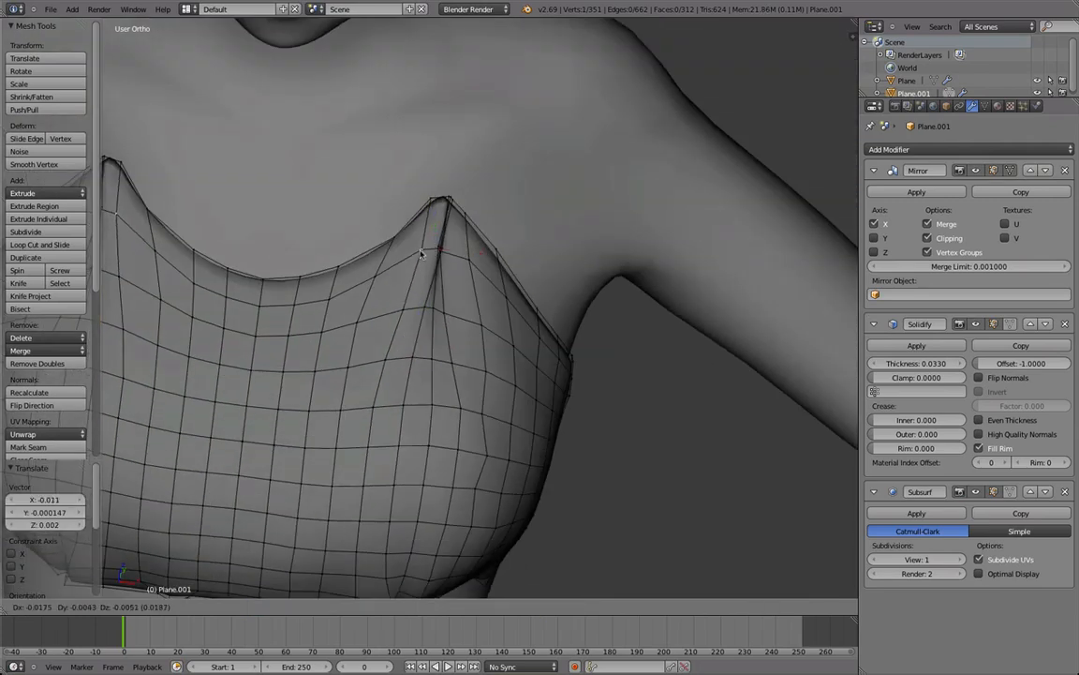
Move the bodice's top-edge vertices into points rising toward the shoulders, hugging the chest
key(Tab)
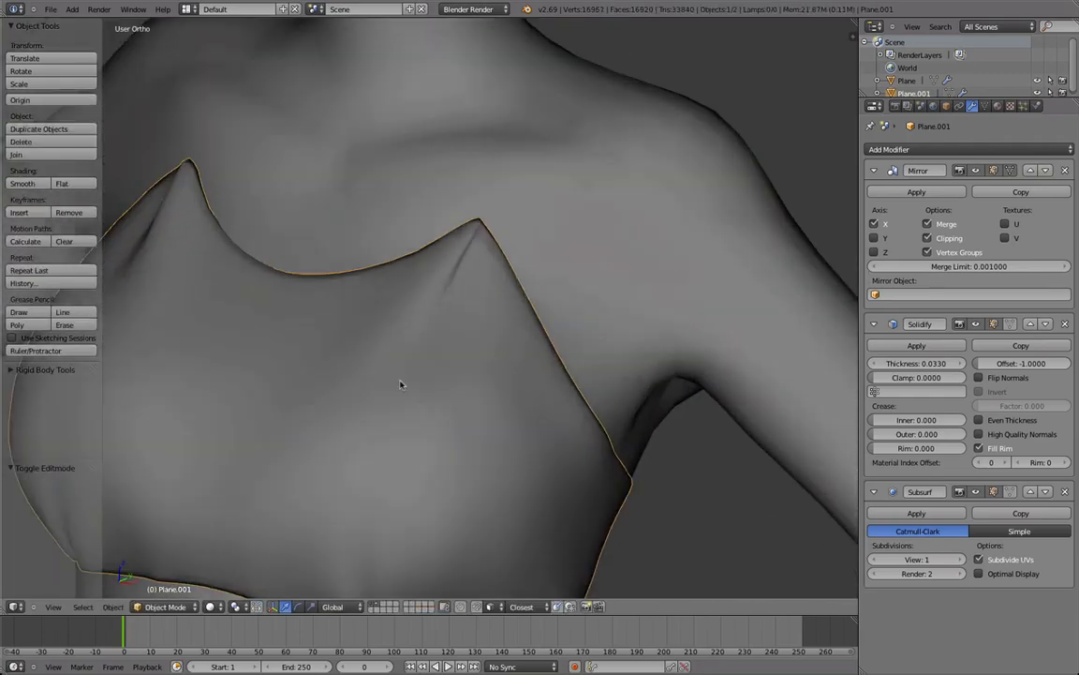
key(Tab)
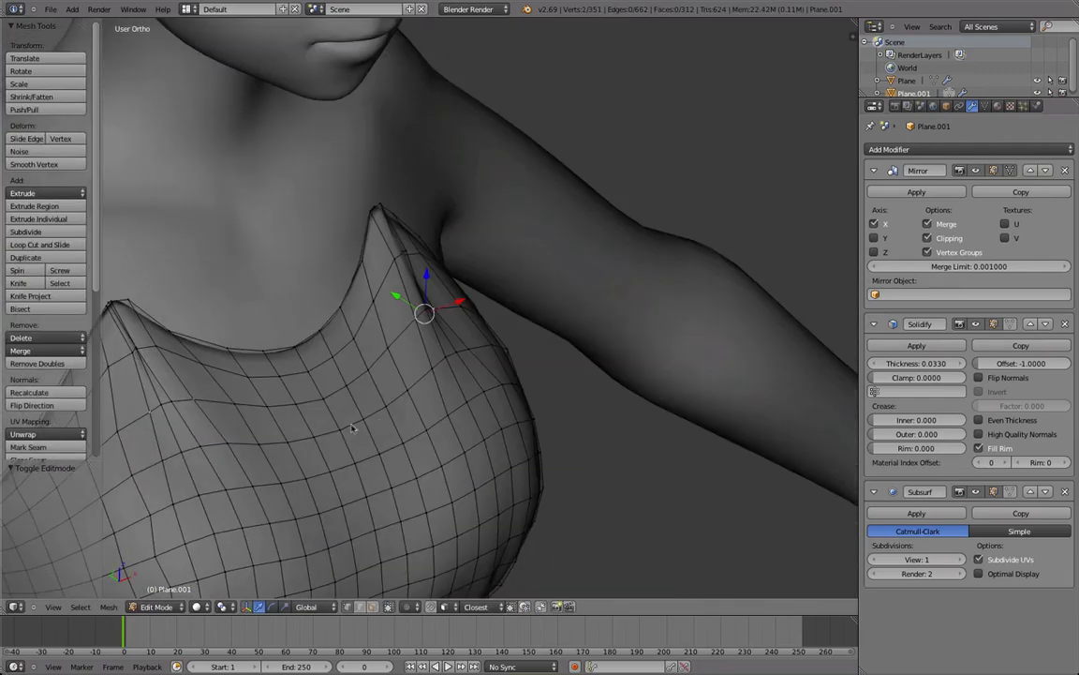
click(33, 164)
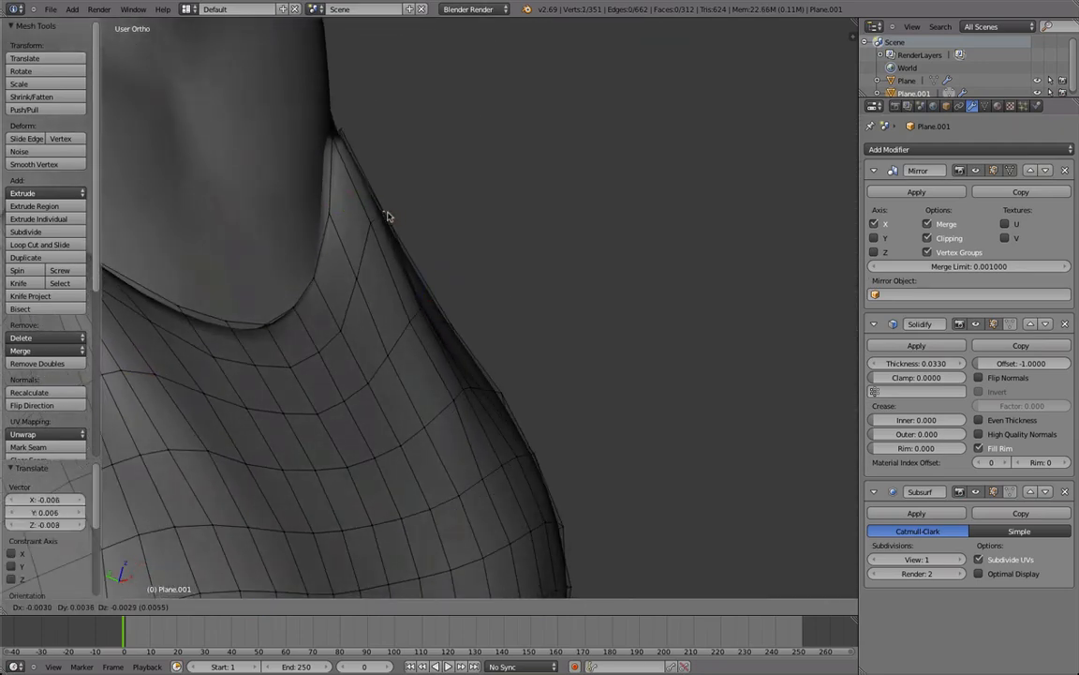
key(Tab)
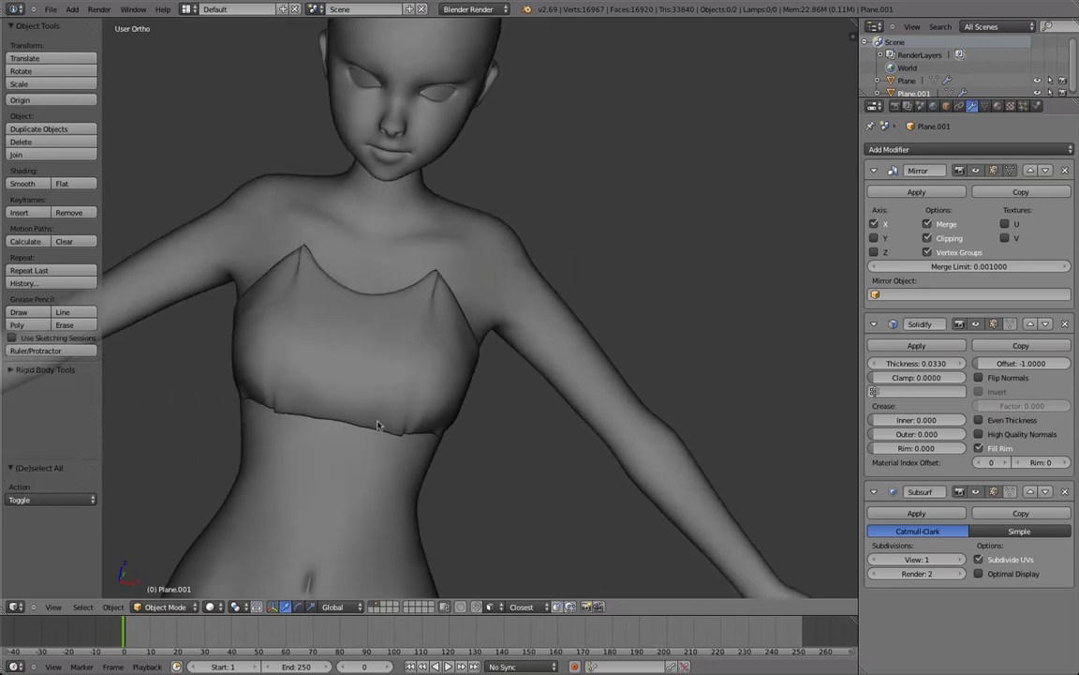
Separate the bodice's bottom edge loop into a new object and extrude it down past the hips
key(Tab)
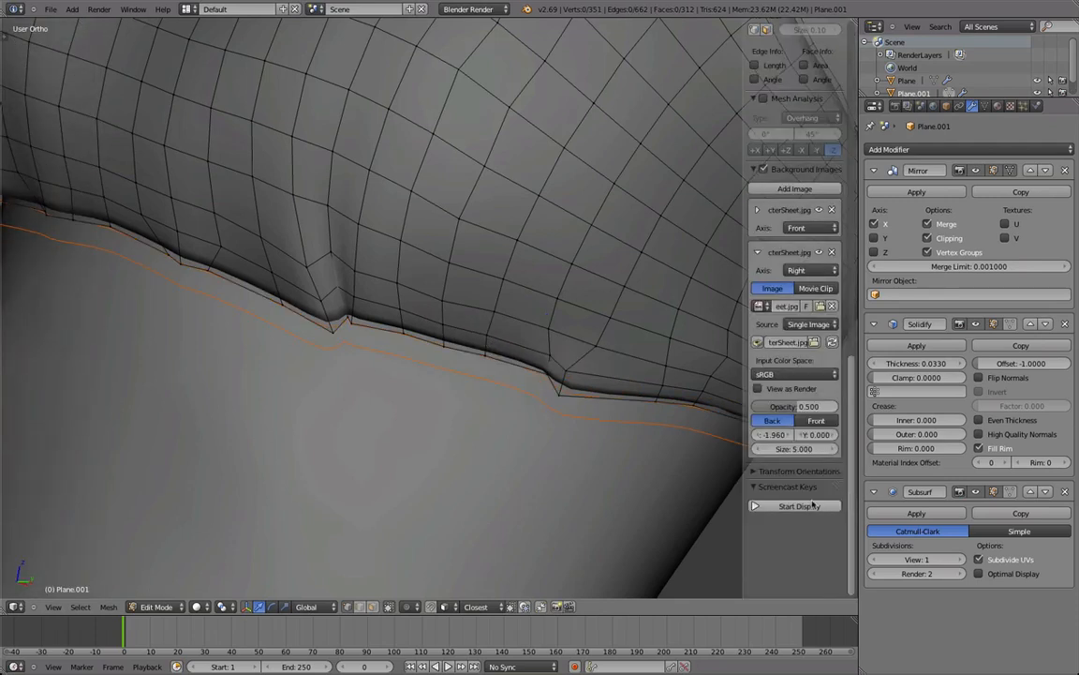
key(Tab)
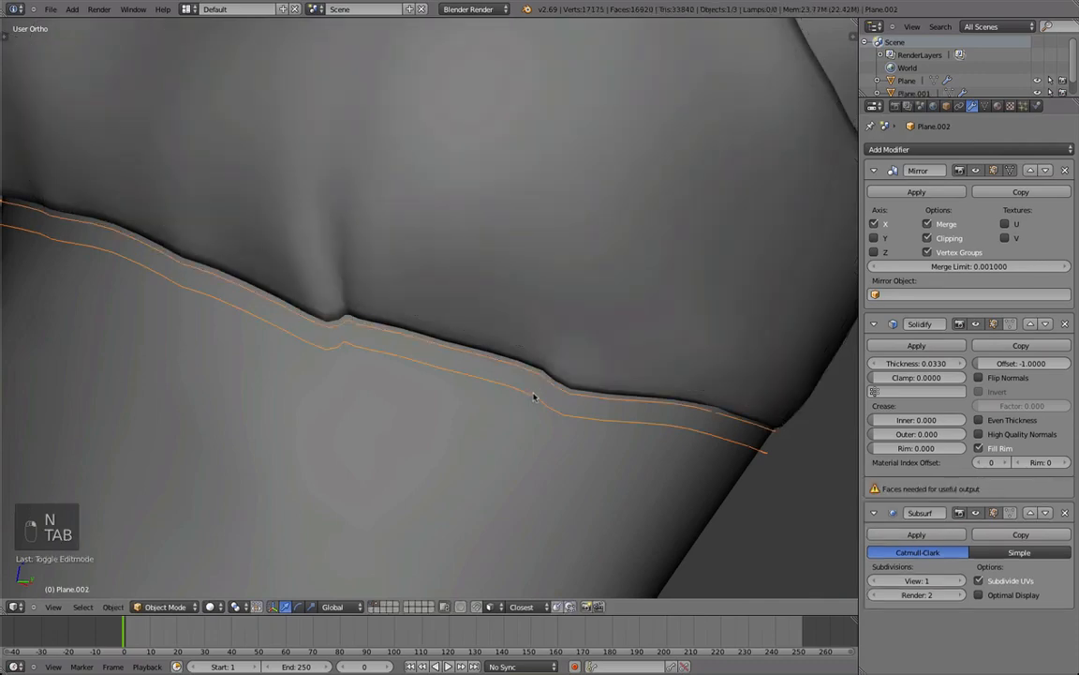
key(Tab)
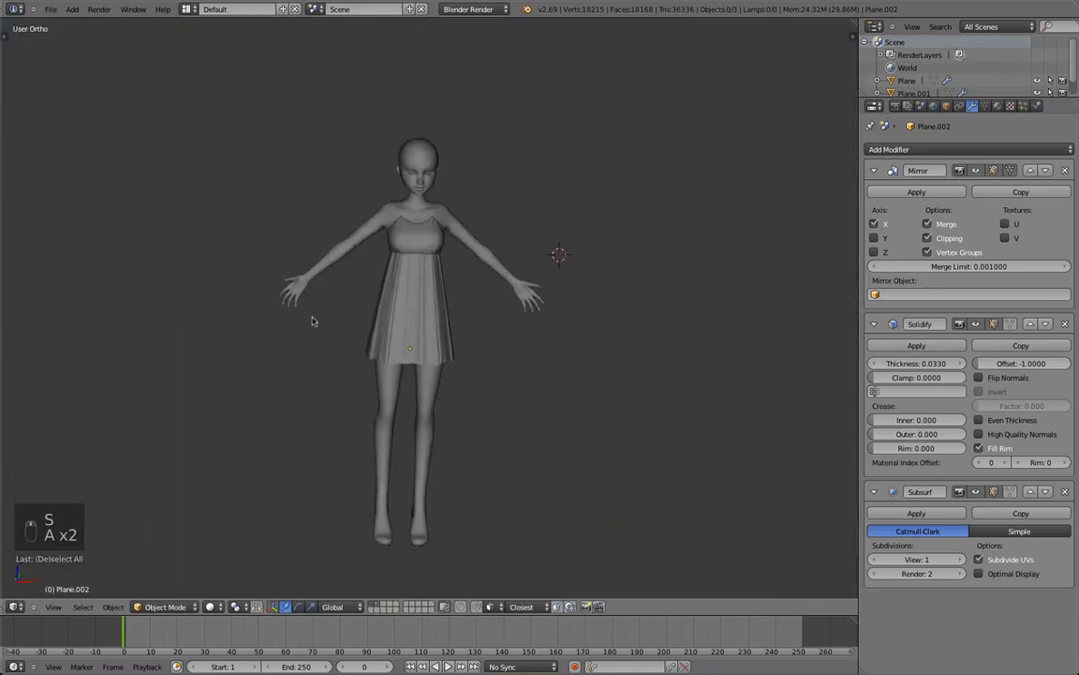
Scale the skirt's bottom and middle loops outward into a bell and recalculate normals
key(Tab)
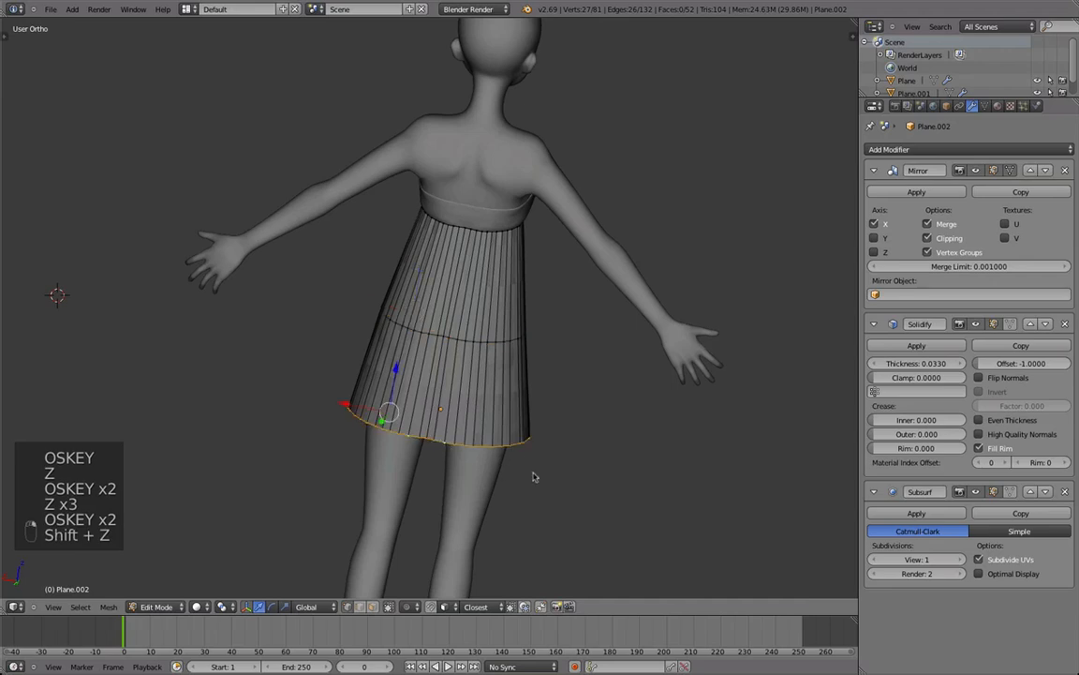
key(s)
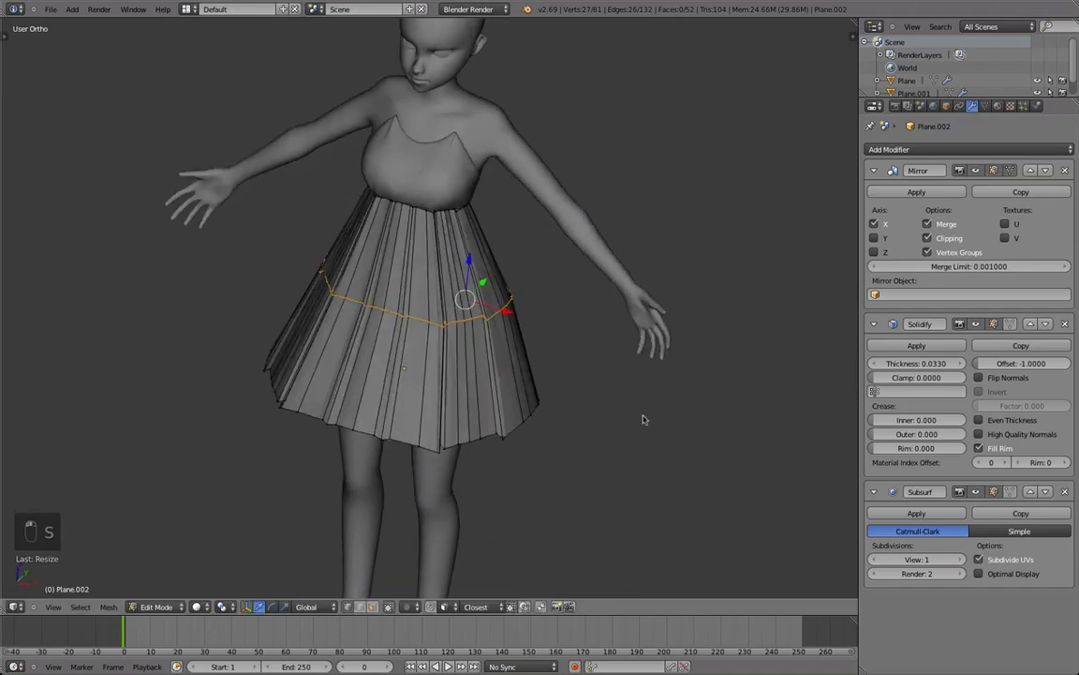
key(TAB)
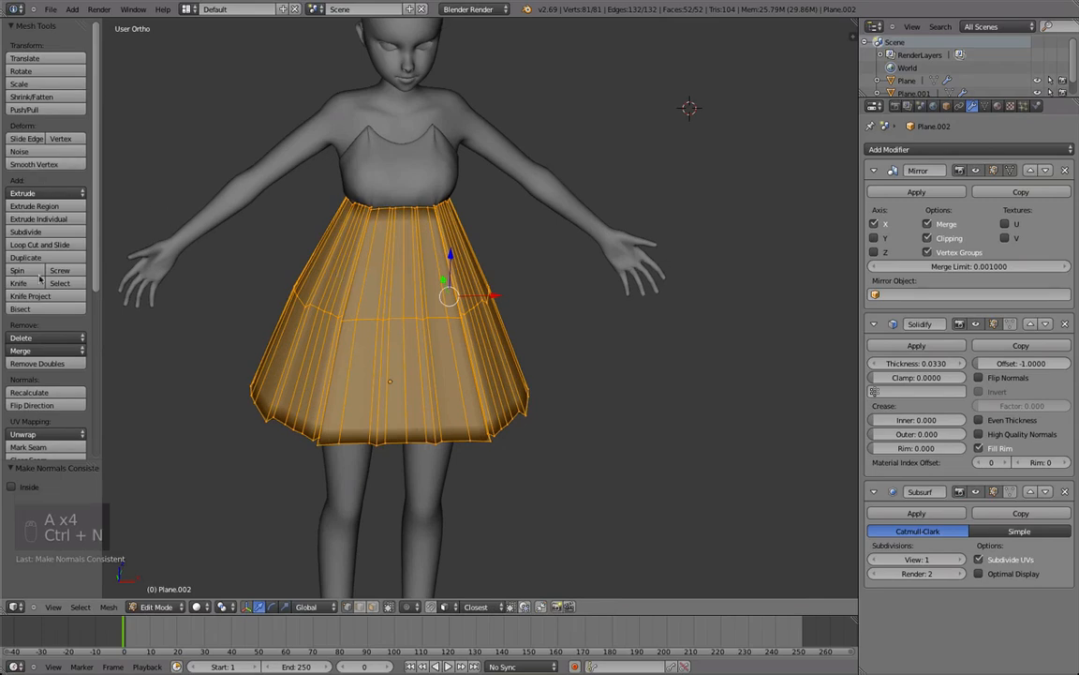
Loop-cut a new ring near the skirt's top and slide it up toward the waist
key(Tab)
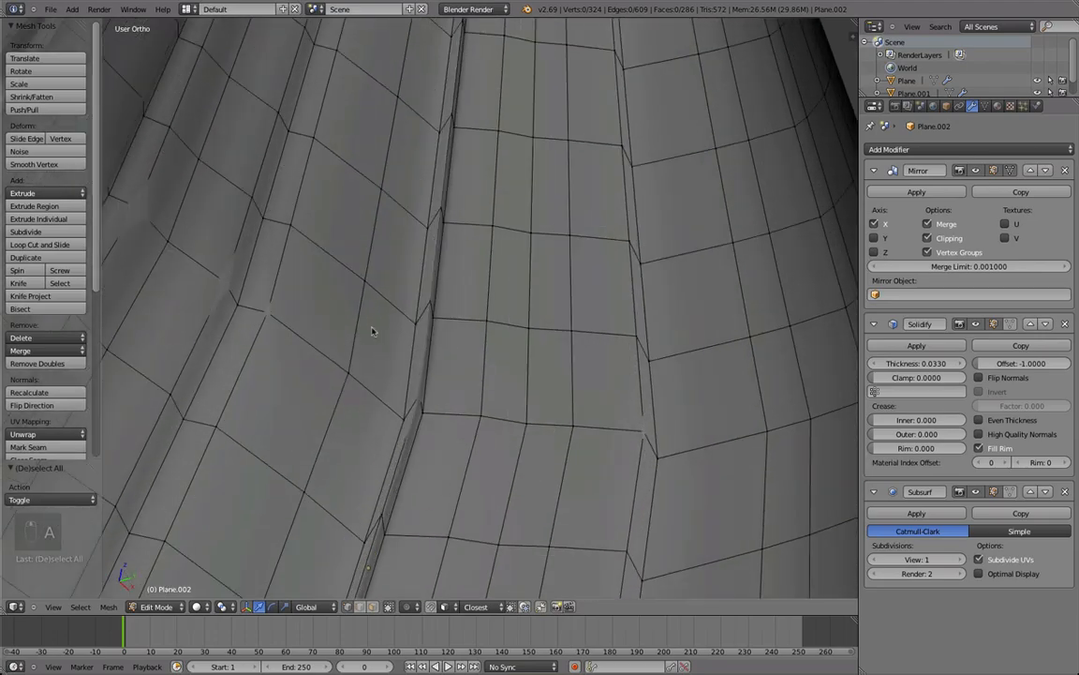
drag(372, 331, 367, 258)
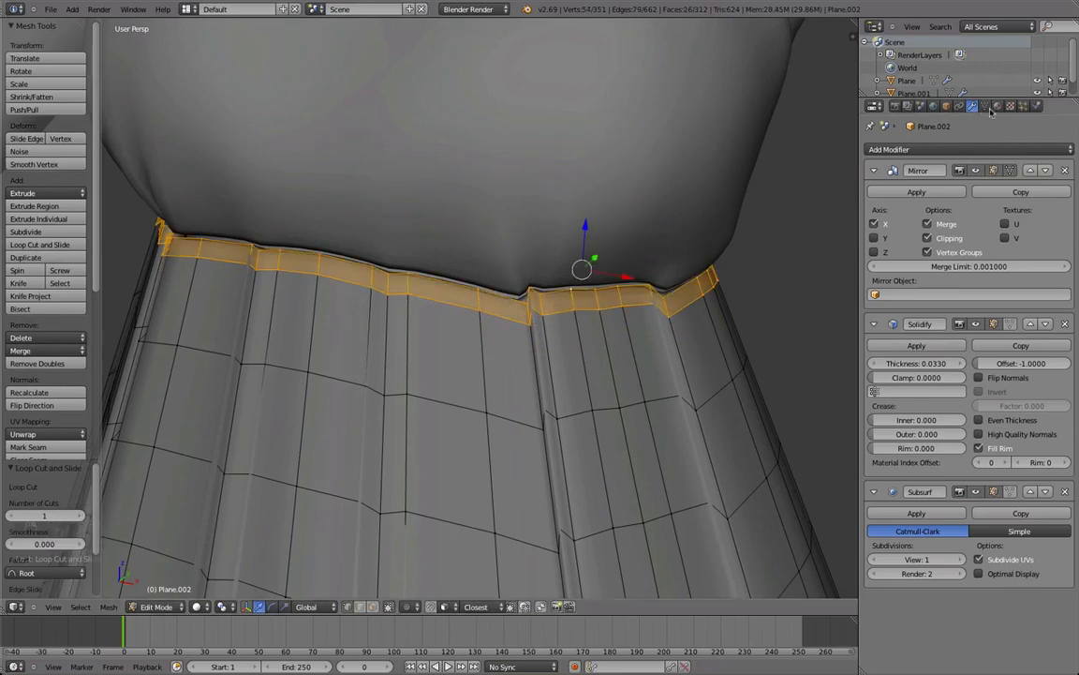
Assign the waistband vertices to a new vertex group named Group and return to Object Mode
click(981, 106)
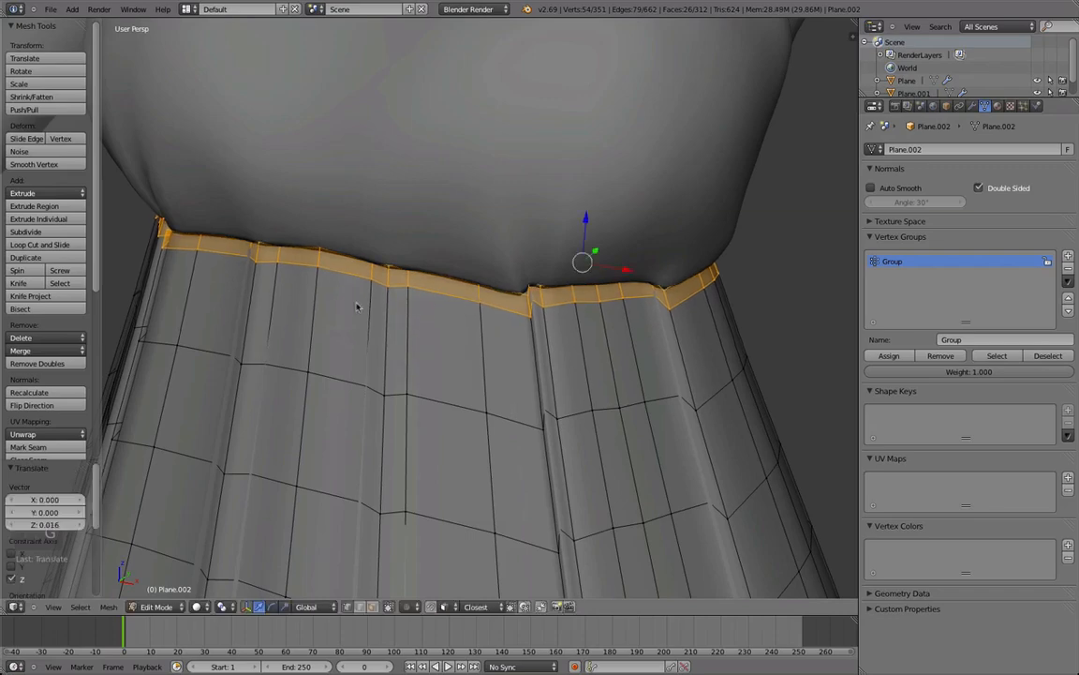
key(Tab)
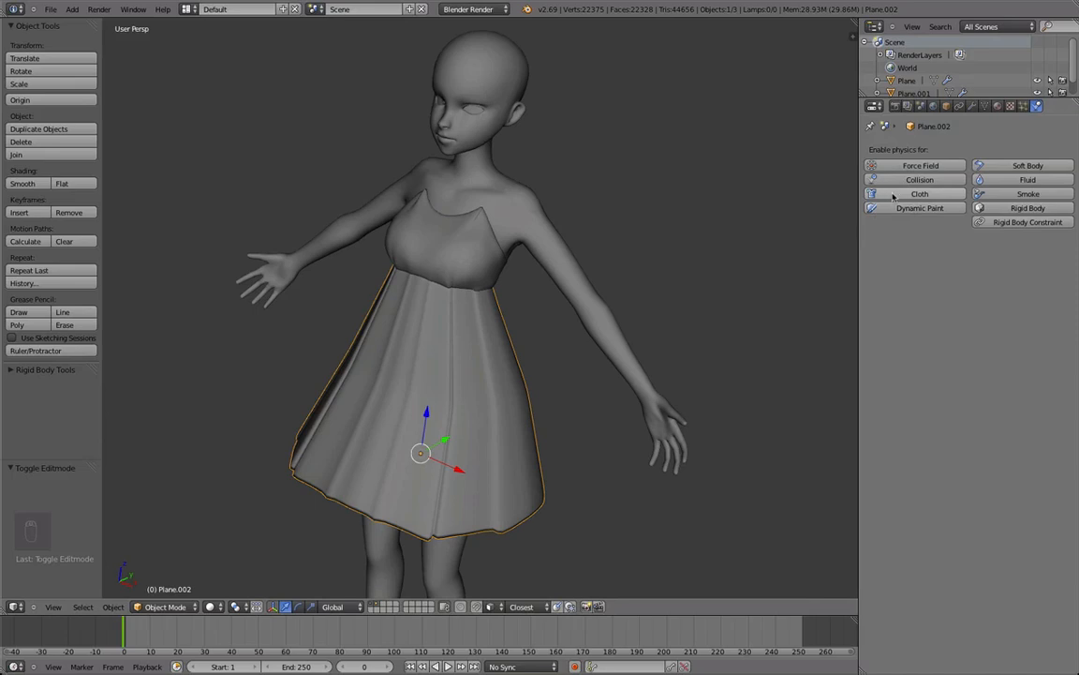
Enable Cloth on the skirt and Collision on the body, with Solidify moved below Cloth
click(915, 193)
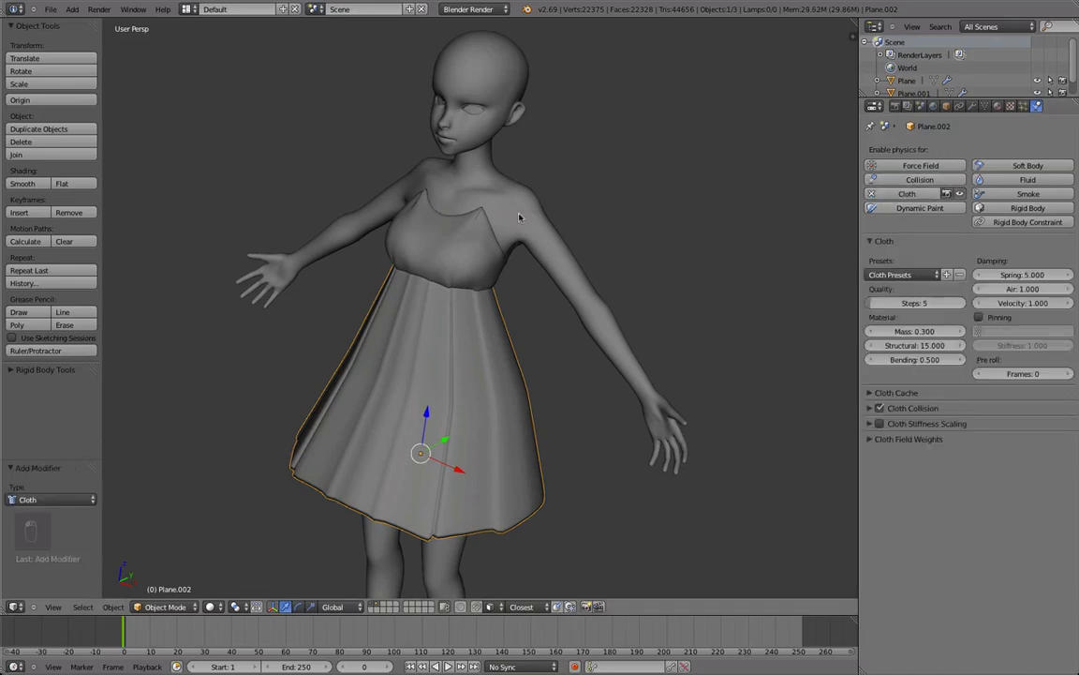
click(919, 179)
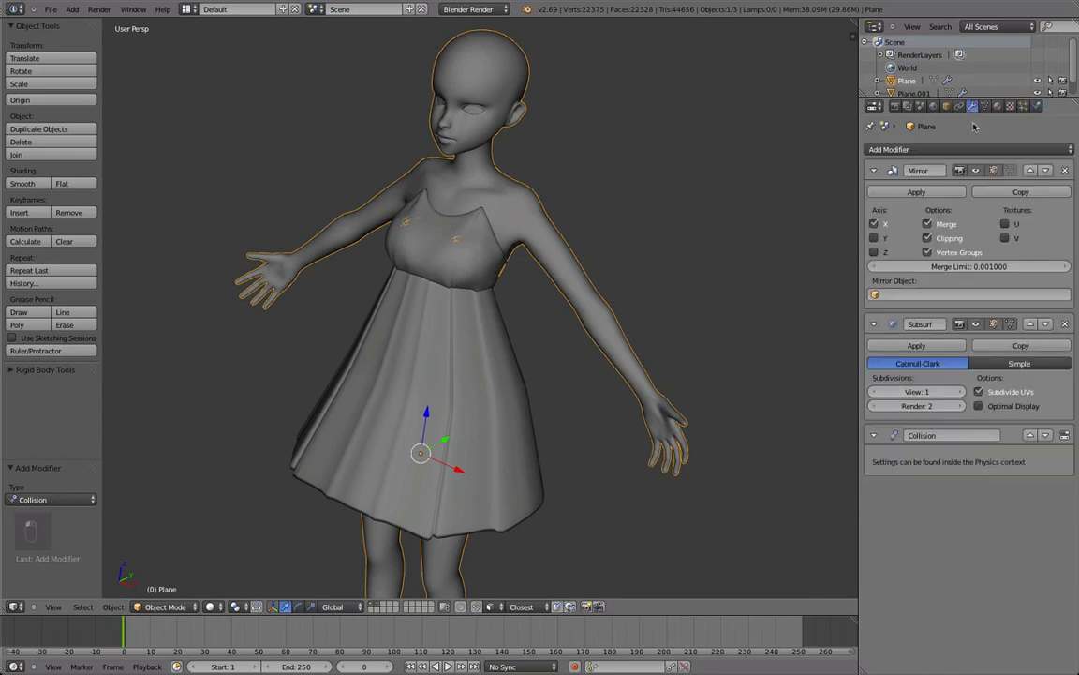
mouse_move(971, 378)
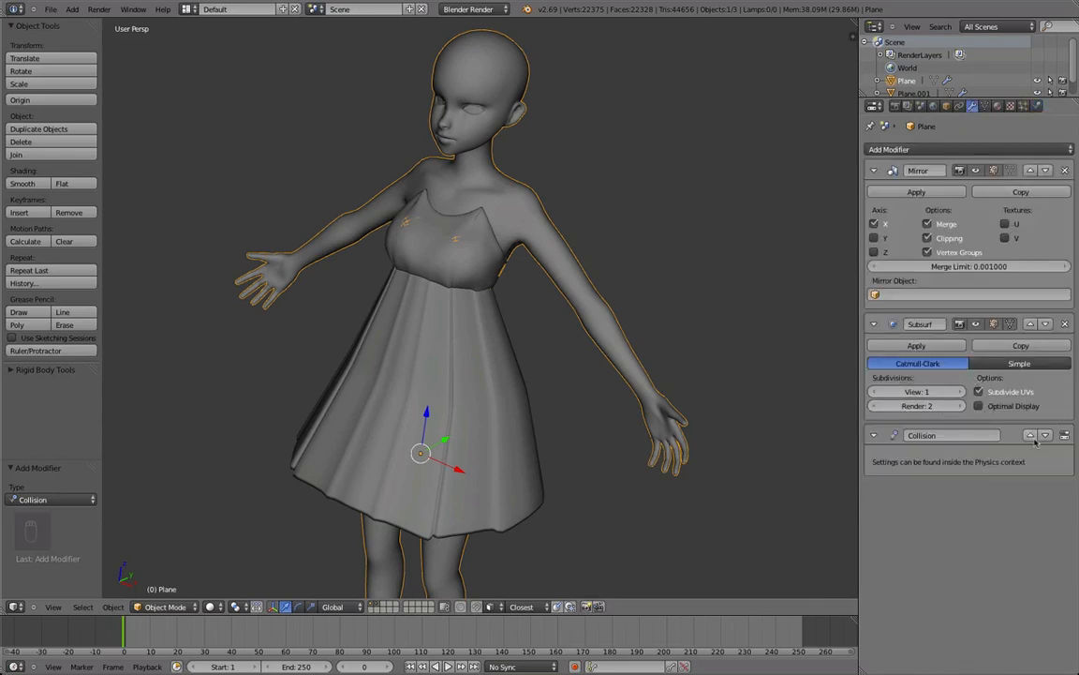
key(Tab)
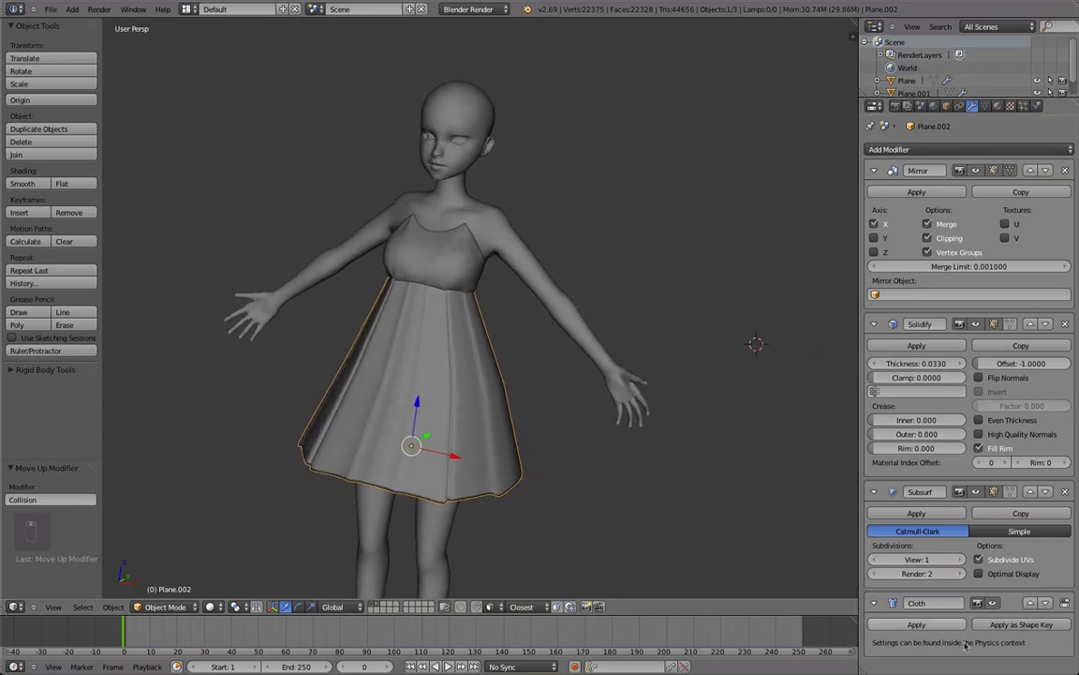
mouse_move(535, 468)
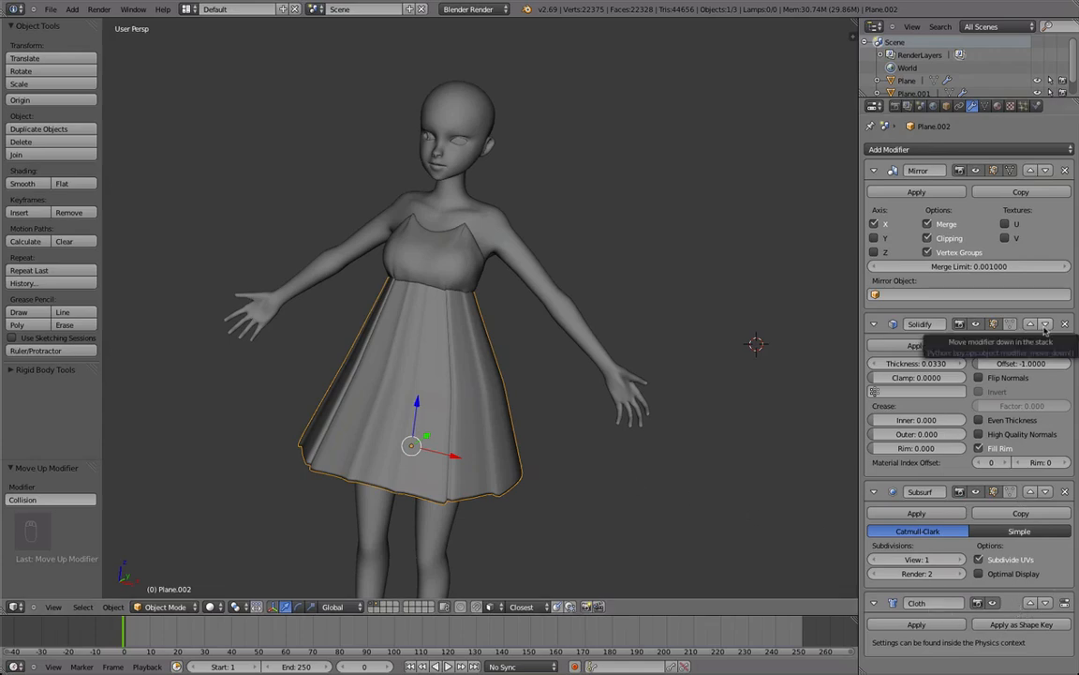
click(1045, 324)
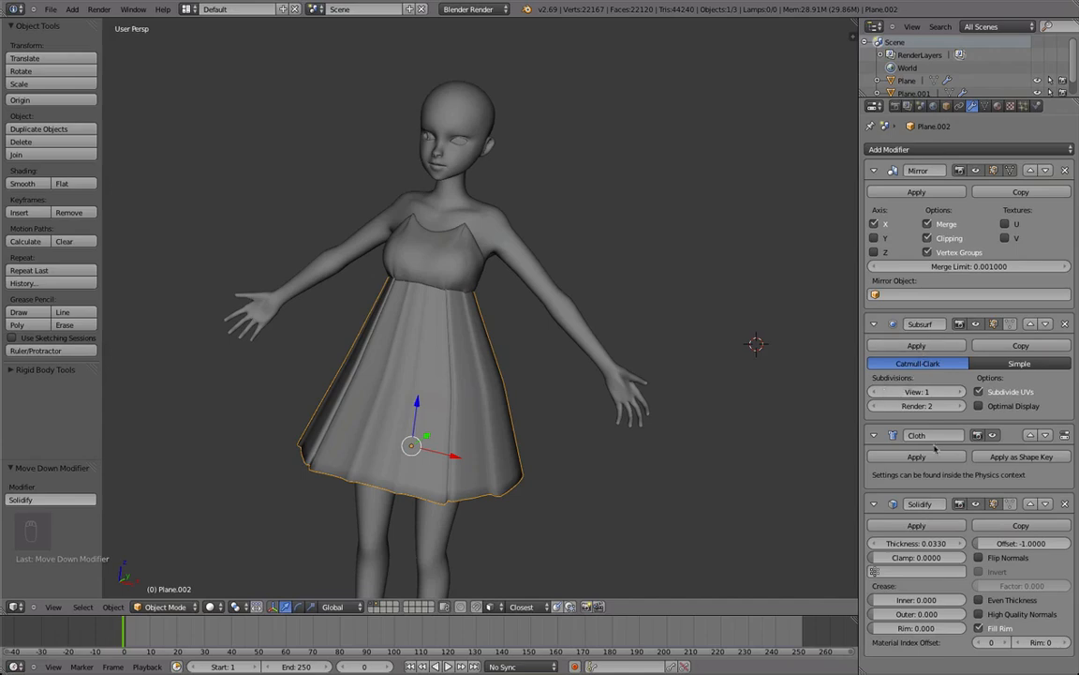
mouse_move(710, 432)
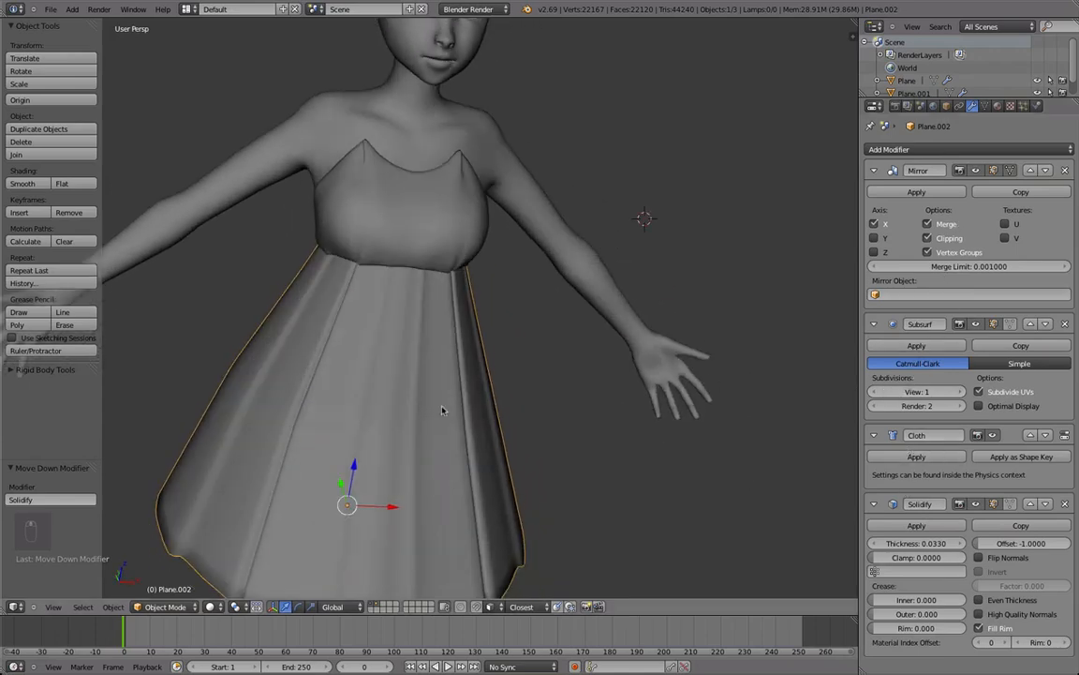
Play the skirt's cloth simulation over the body and adjust its collision settings
key(Left)
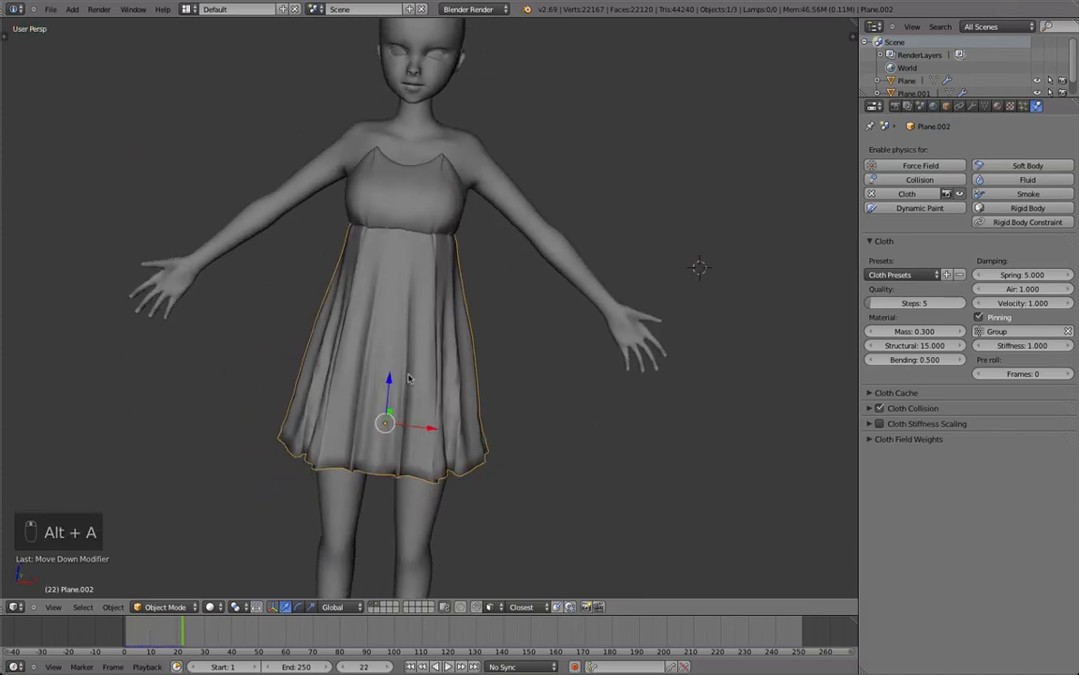
click(870, 409)
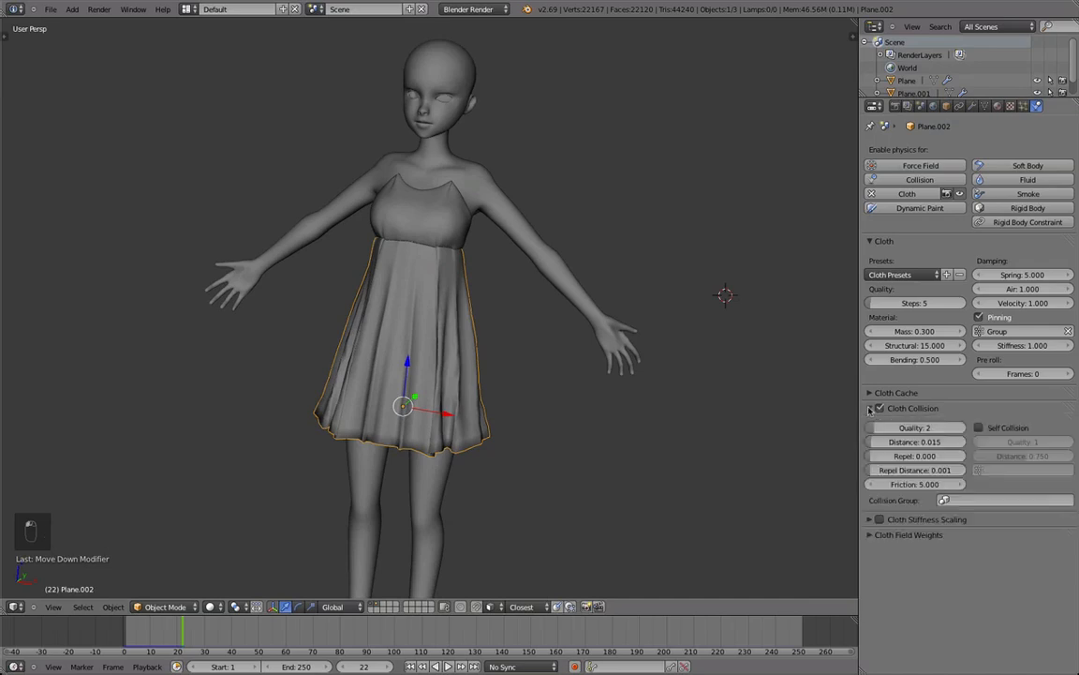
click(972, 427)
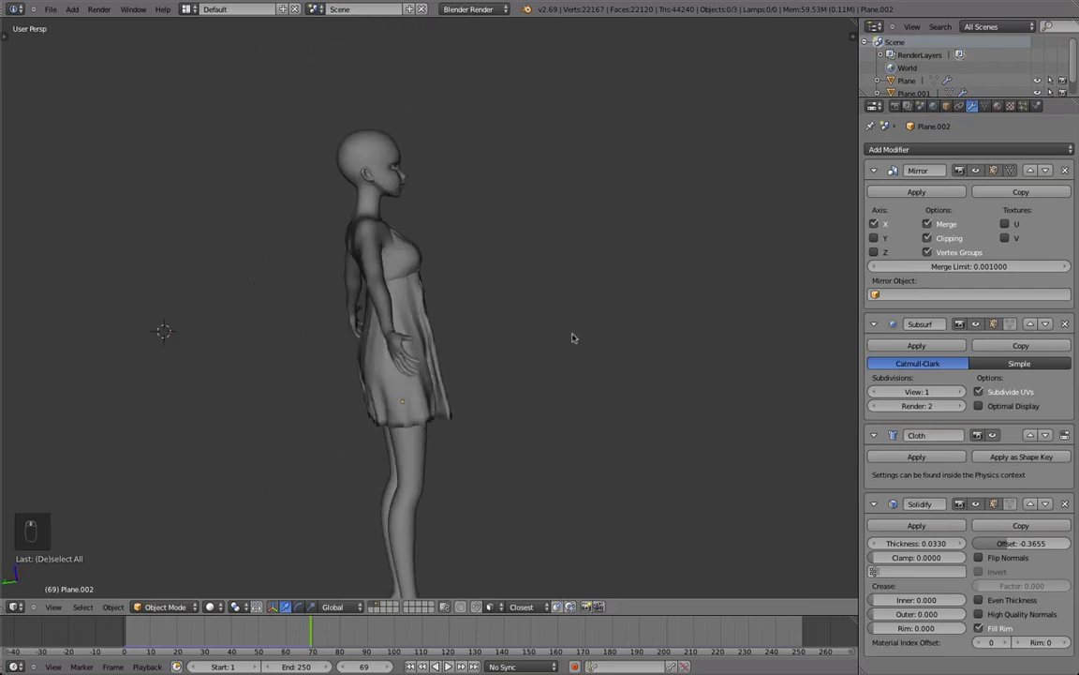
Pull the skirt's hem and middle loops inward into a narrower A-line above the knees
key(Tab)
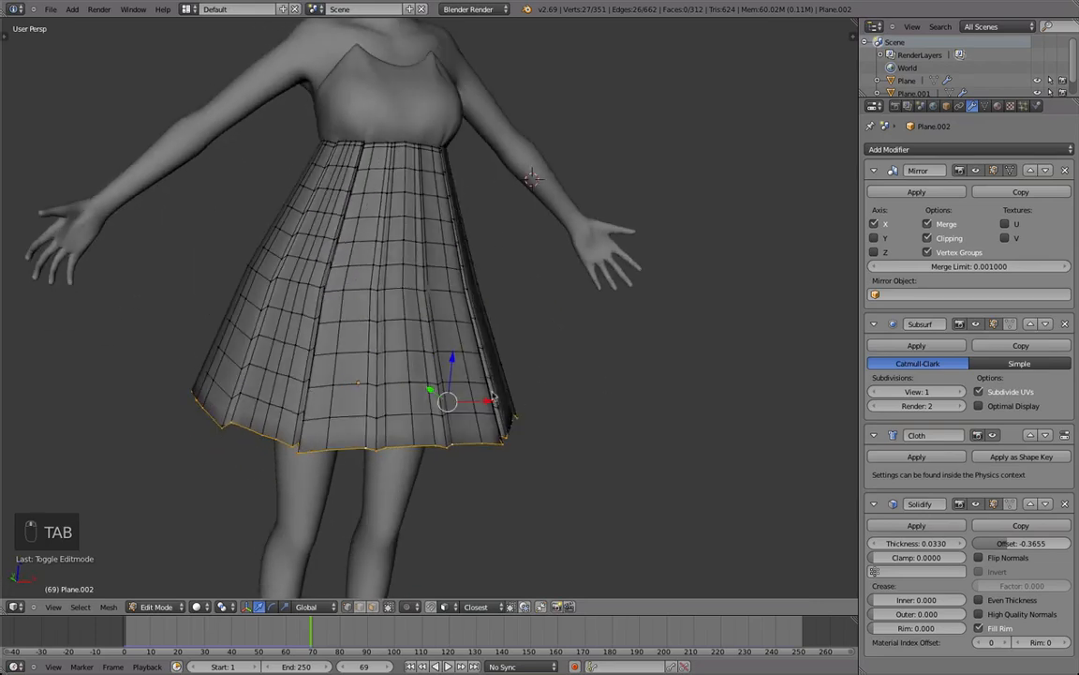
key(s)
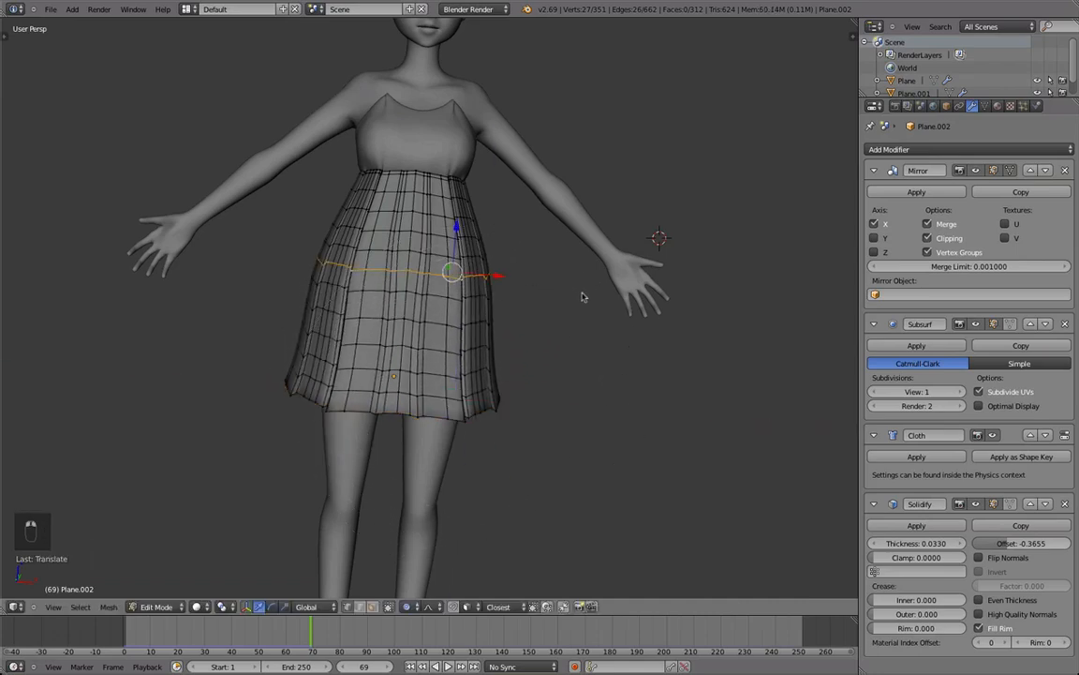
key(s)
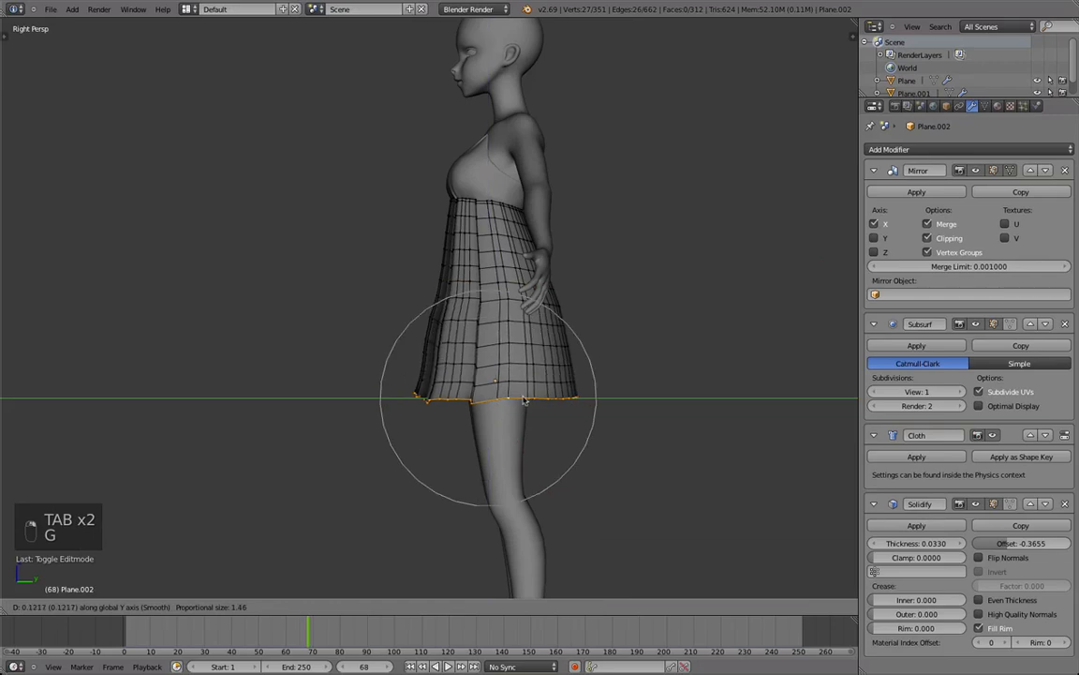
key(Tab)
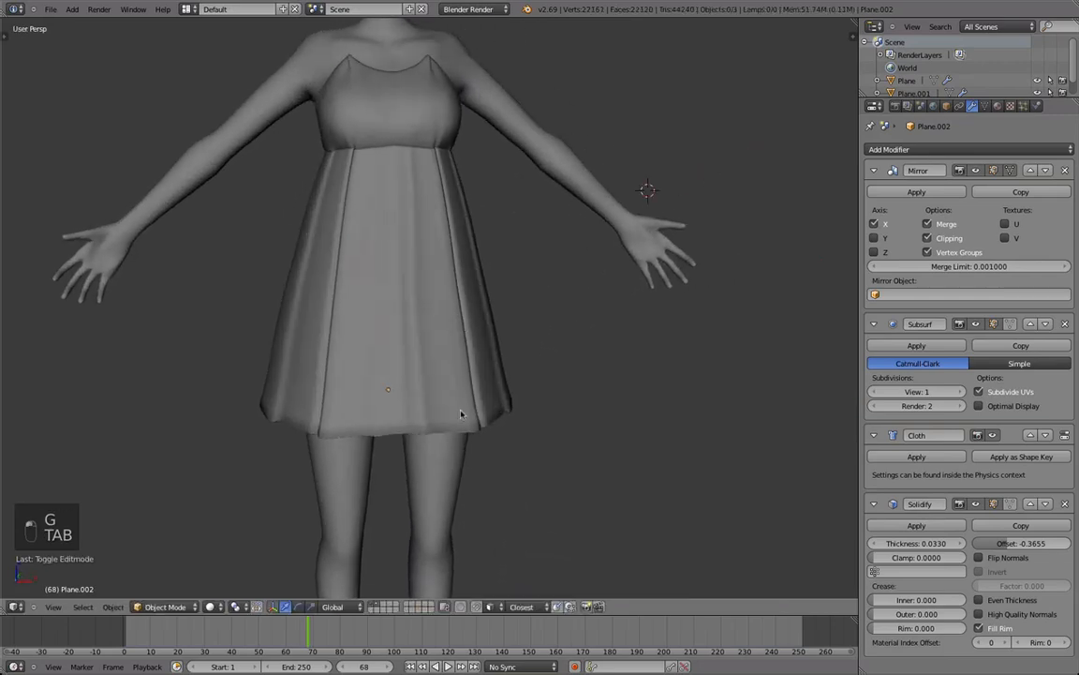
Smooth the skirt's horizontal edge rings with Smooth Vertex, then start a loop cut near the hem
key(Tab)
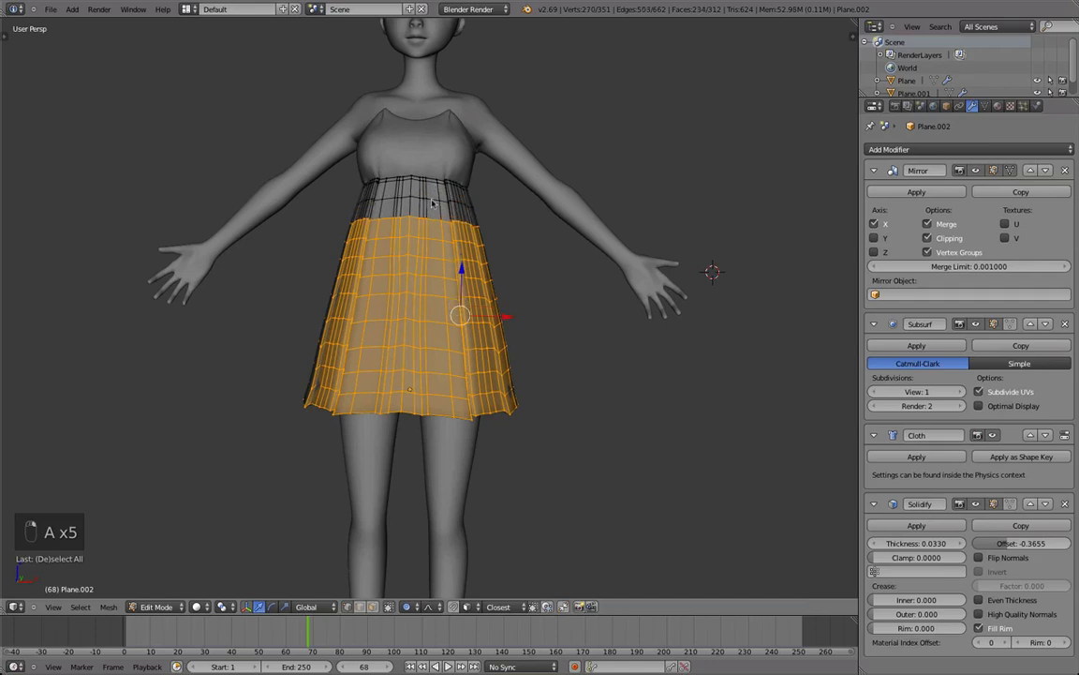
key(Tab)
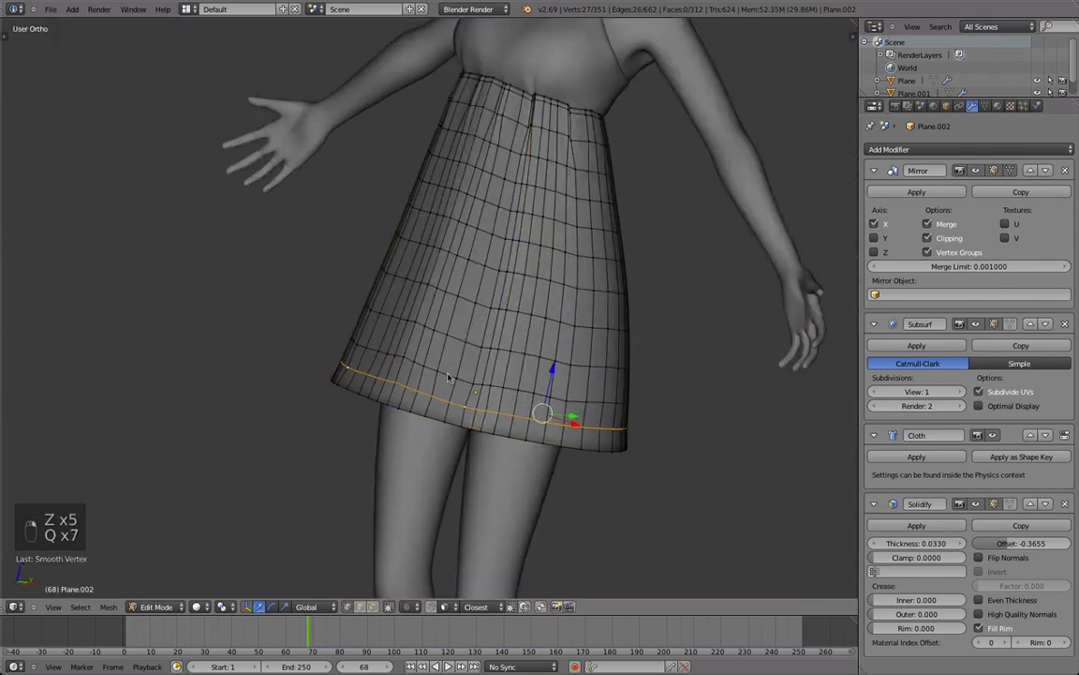
key(q)
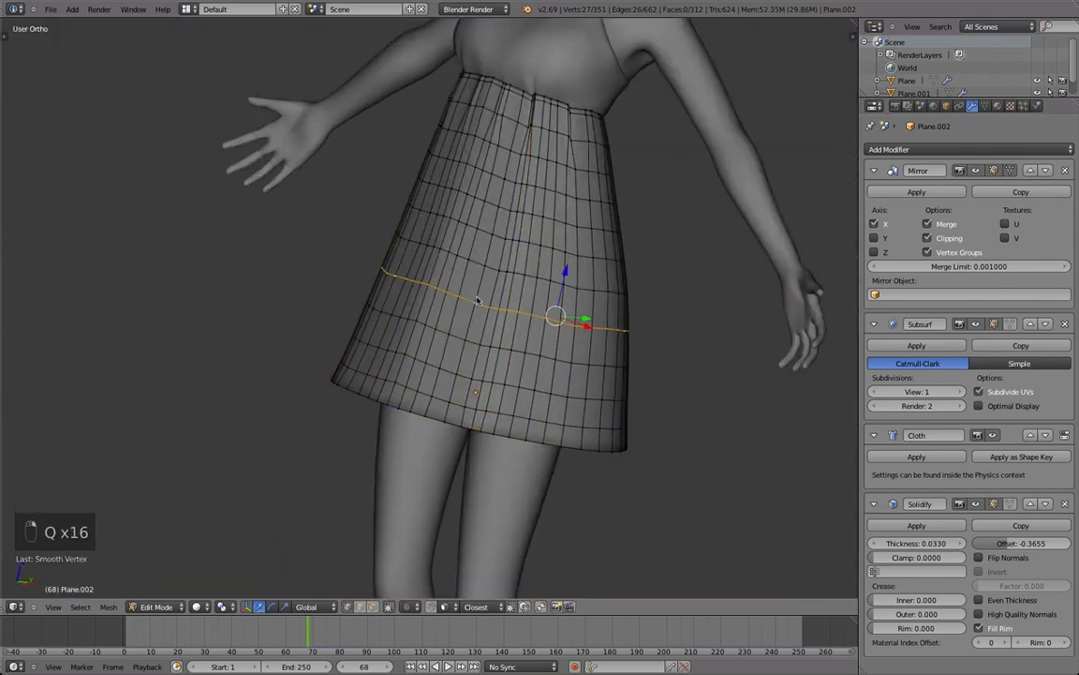
key(Tab)
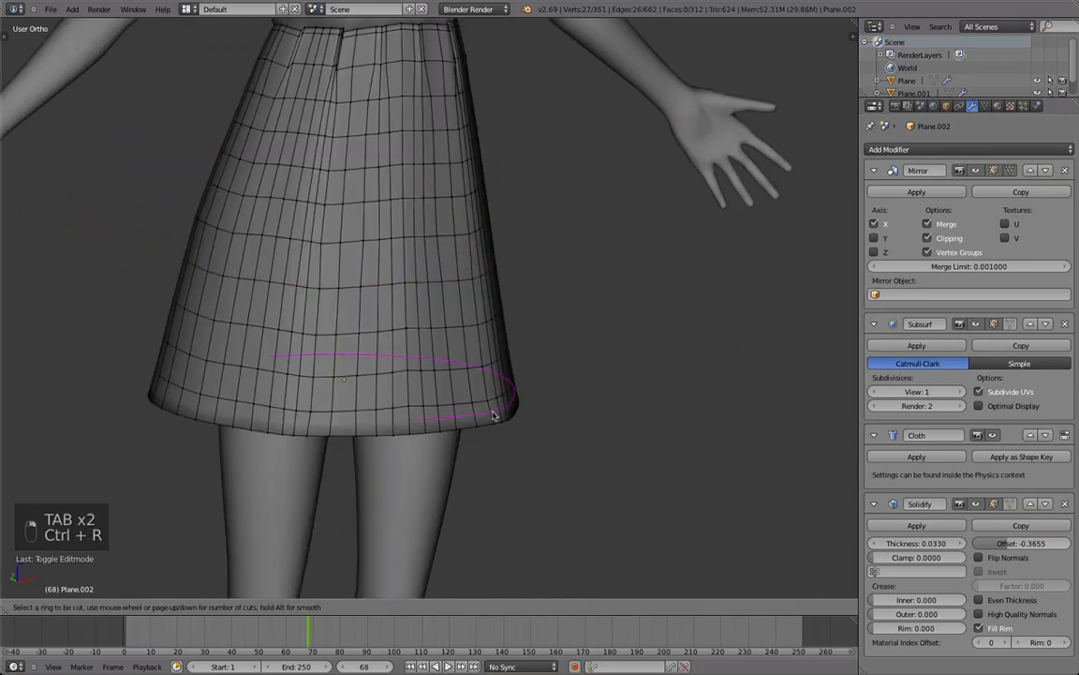
key(Tab)
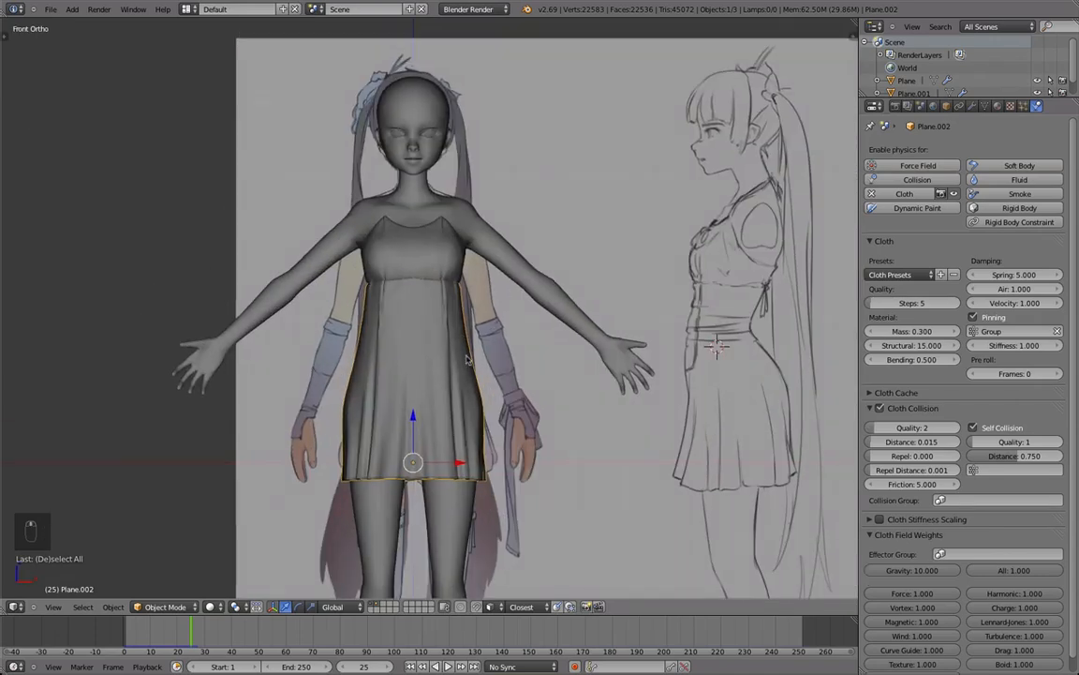
Nudge the kinked waistband vertices under the bust, checking the seam outside Edit Mode
key(Tab)
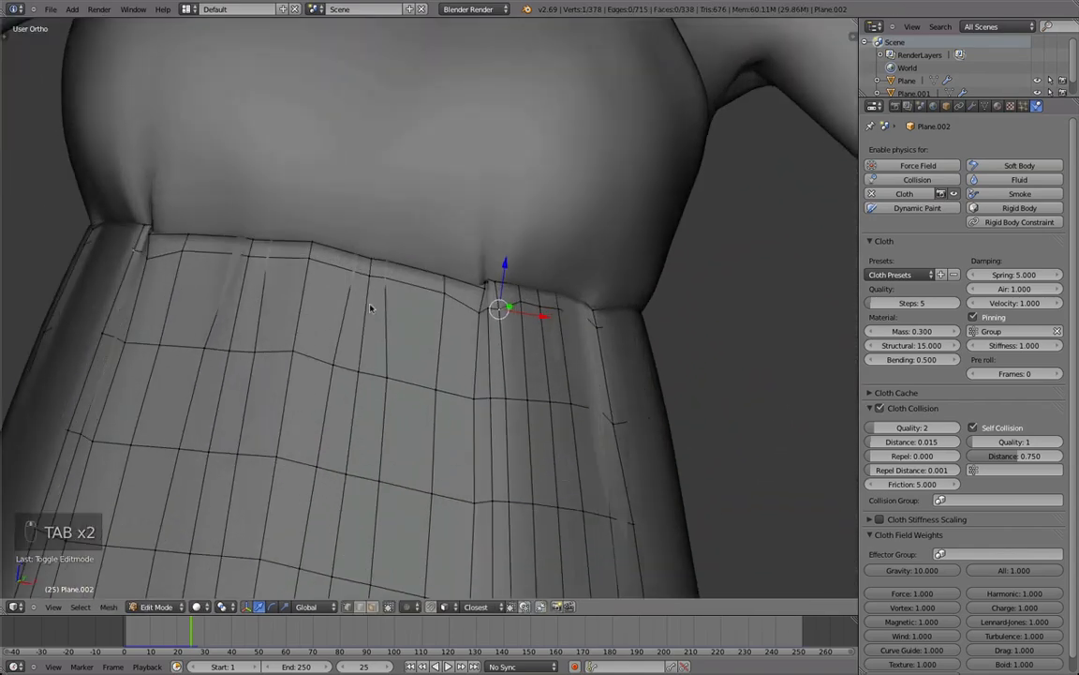
key(Tab)
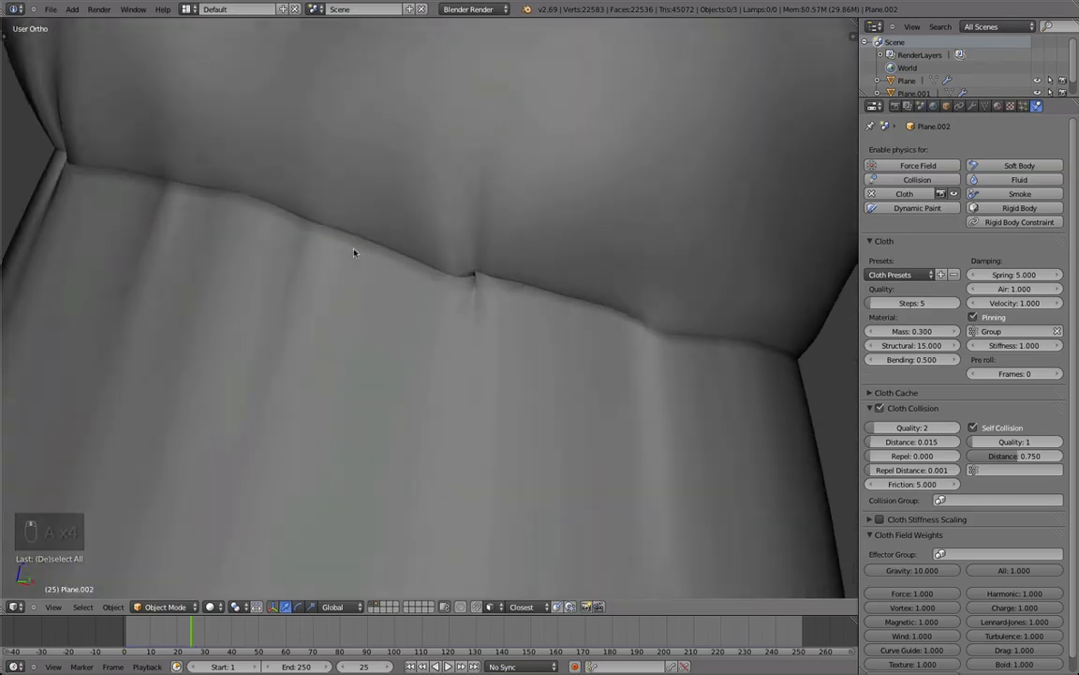
key(Tab)
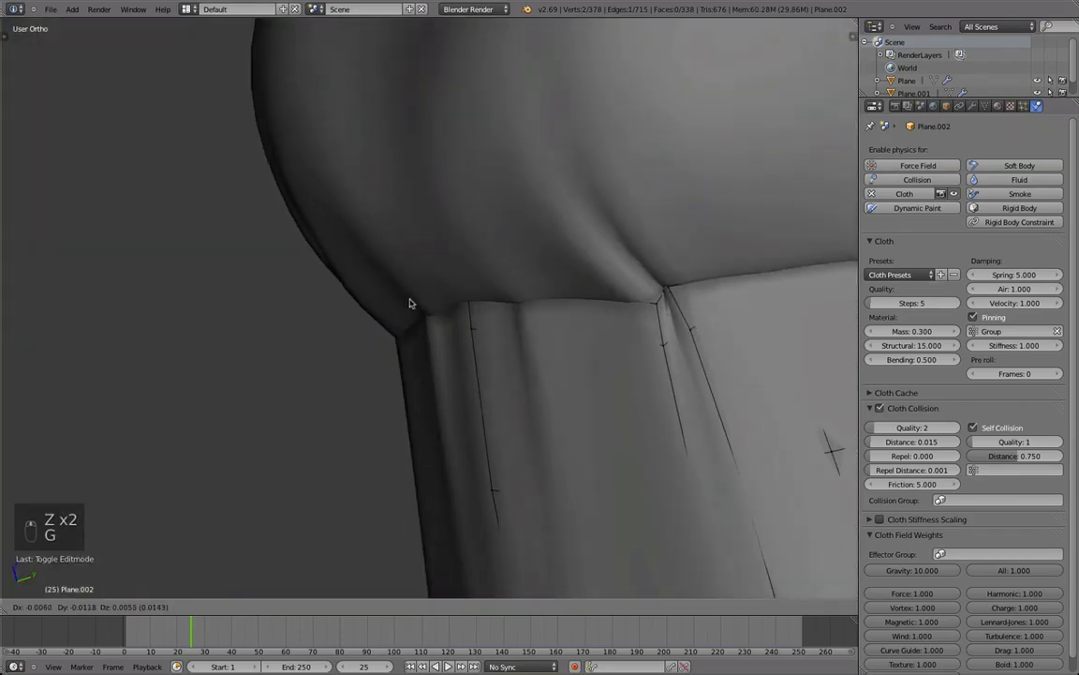
key(Tab)
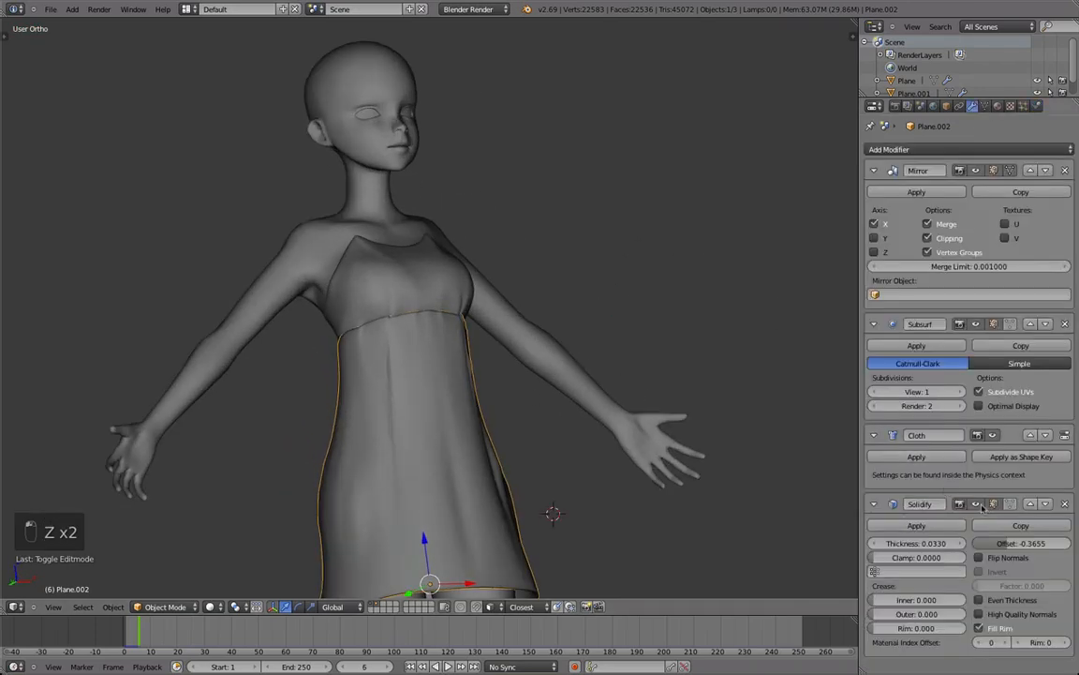
In Edit Mode, add horizontal loop cuts around the skirt to densify its grid
key(Tab)
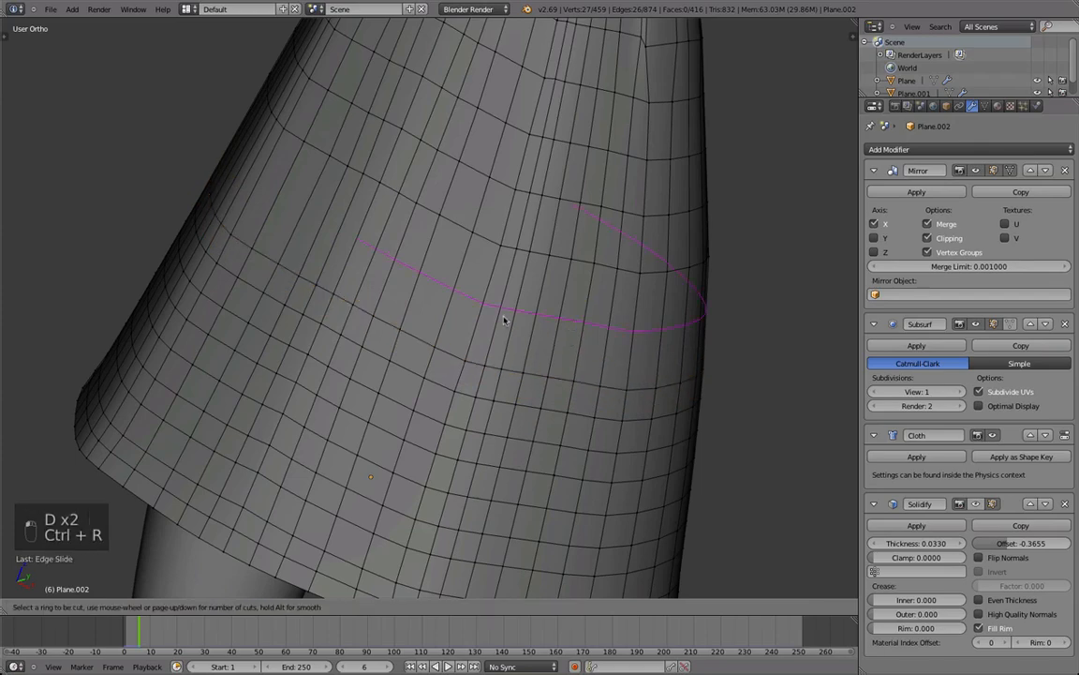
click(502, 321)
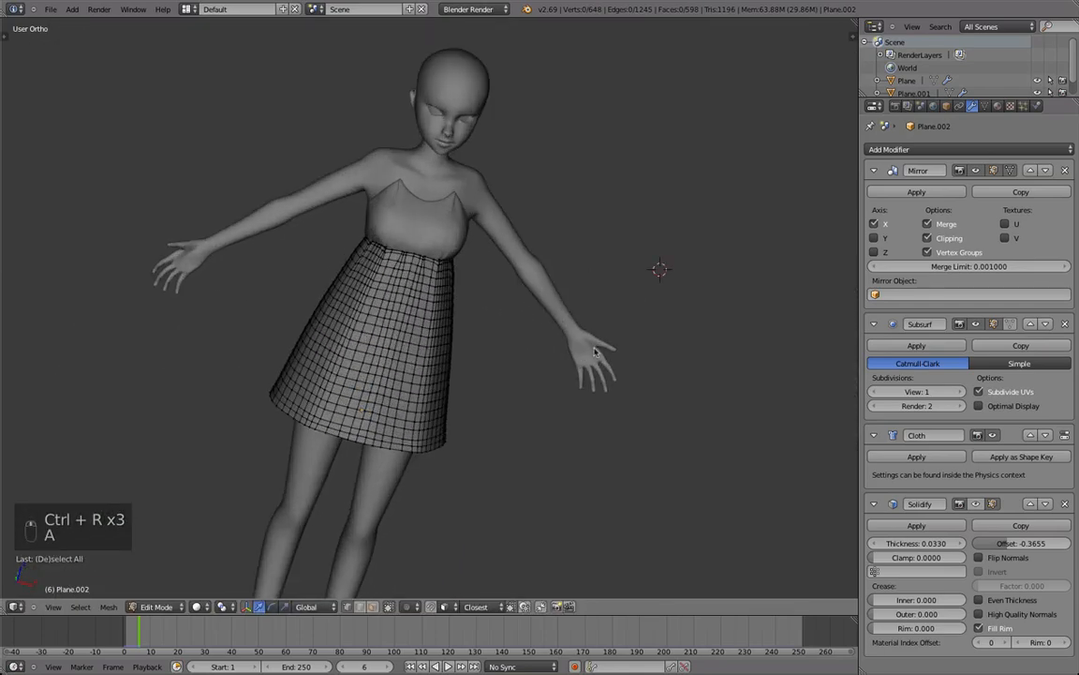
Leave Edit Mode, then play and stop the cloth simulation on the denser skirt
key(Tab)
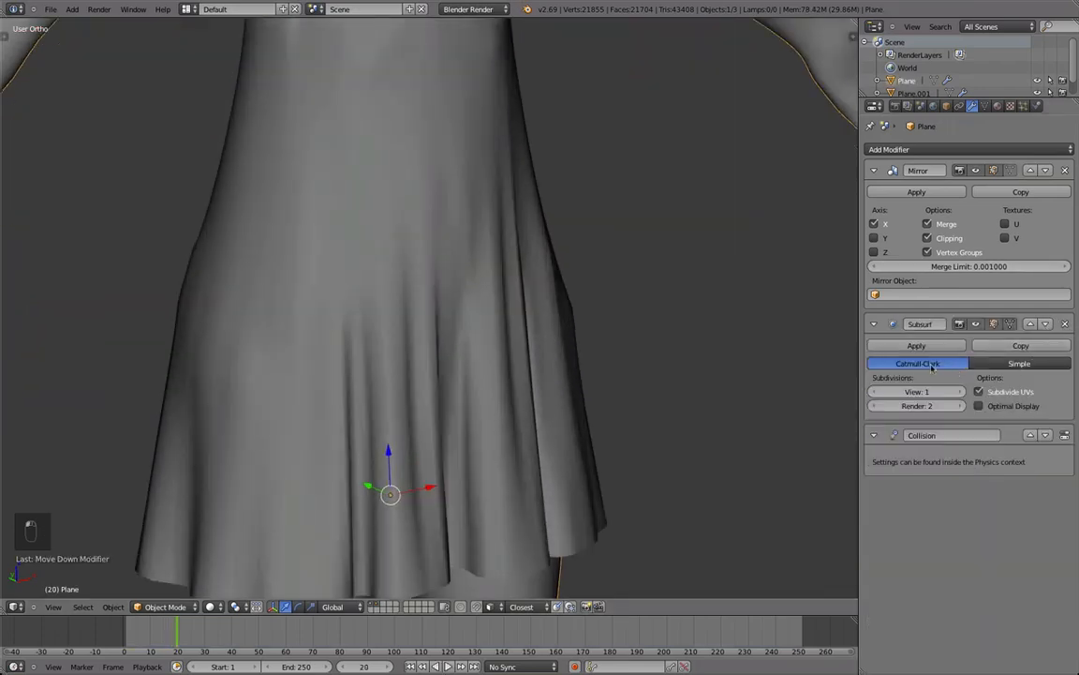
key(Shift+Left)
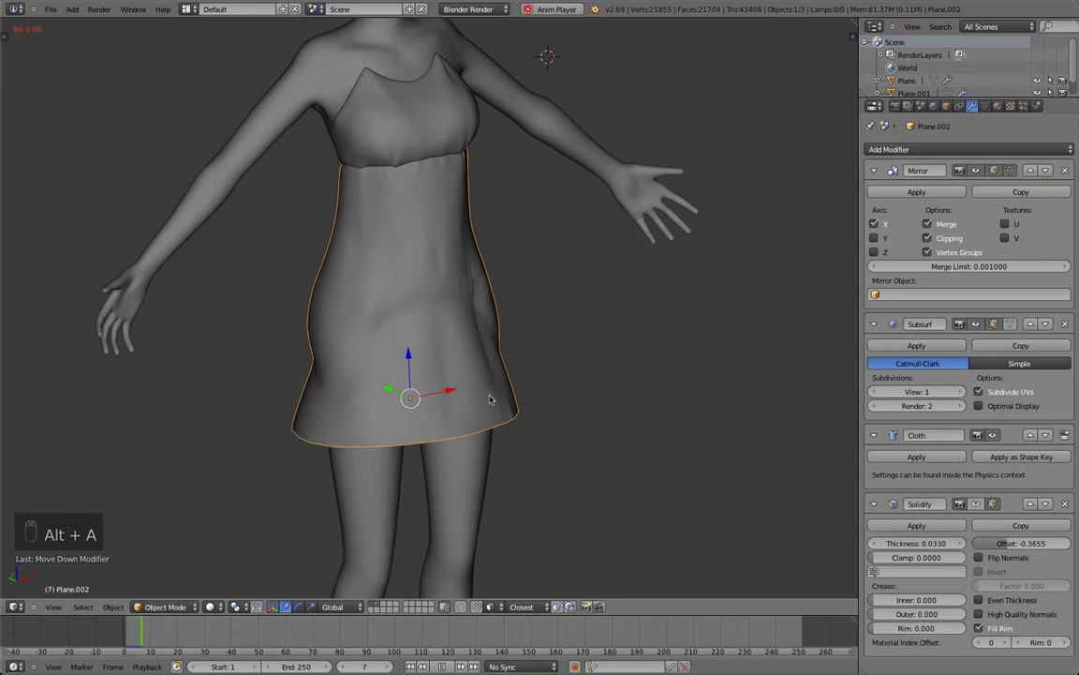
key(Right)
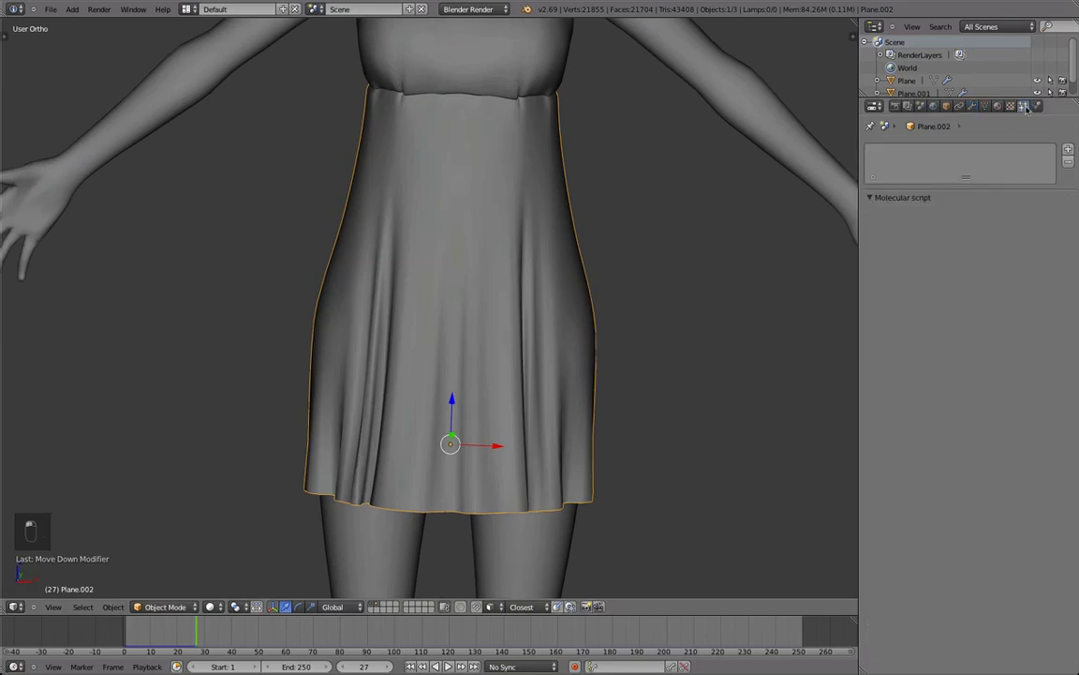
Set the skirt's Cloth Bending stiffness to 3 and Structural to 25, then replay
click(1038, 109)
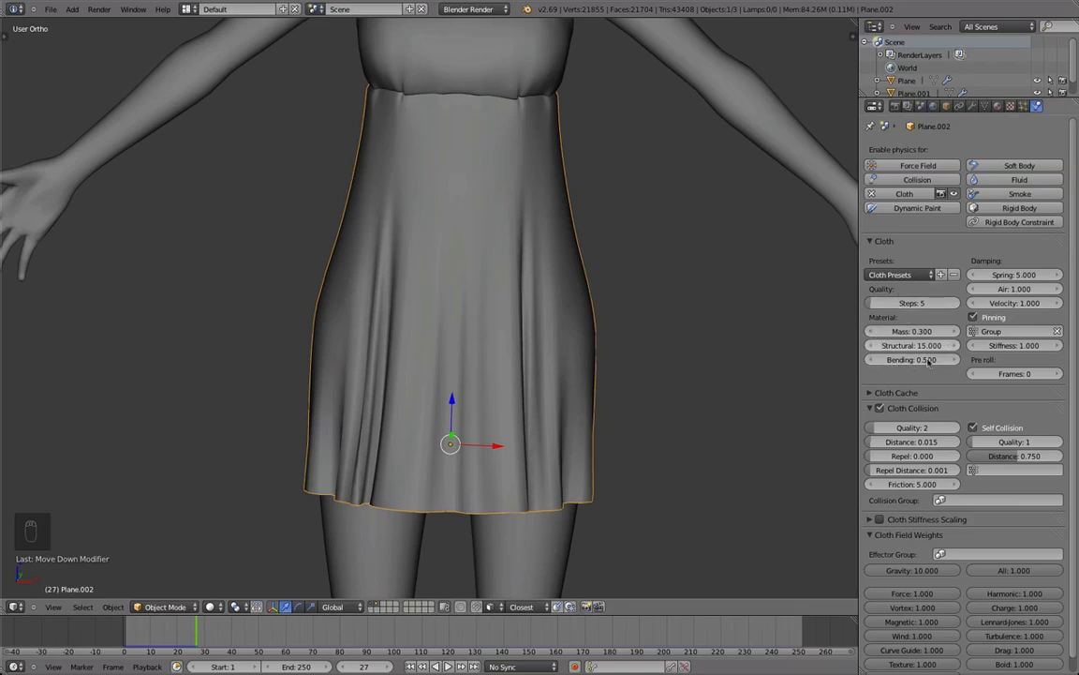
click(912, 360)
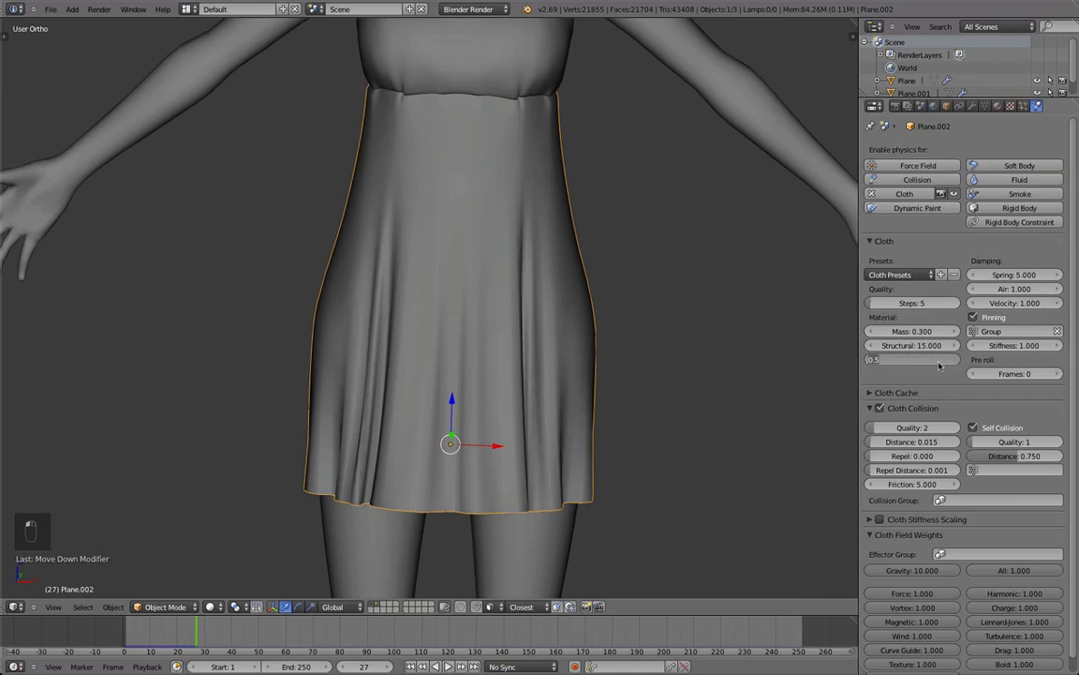
click(912, 358)
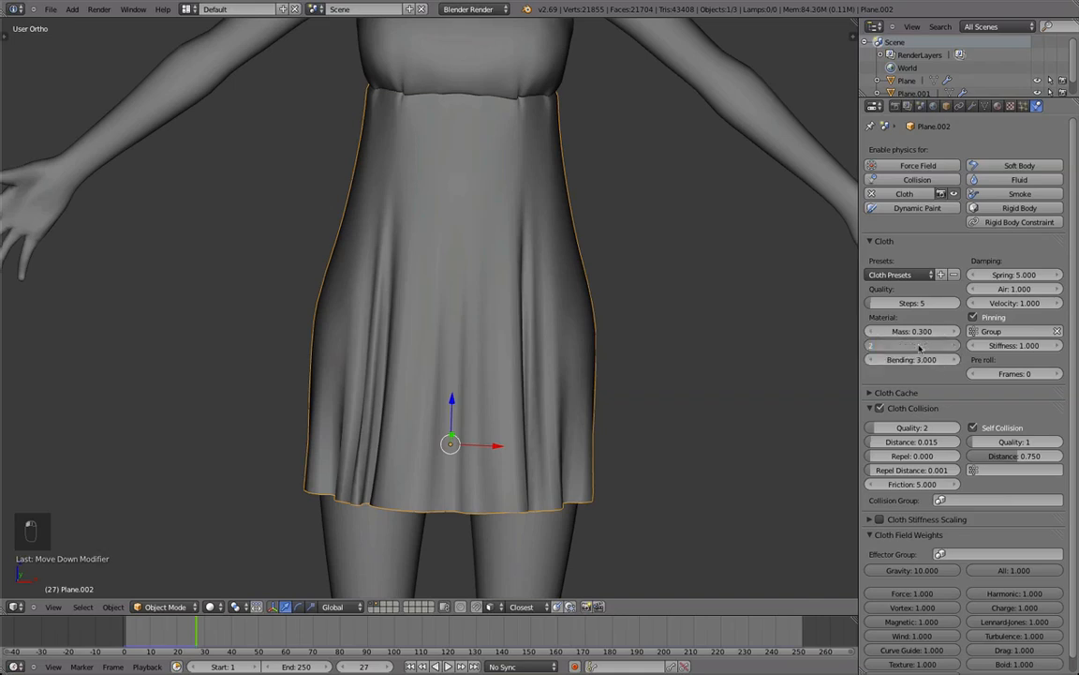
click(910, 345)
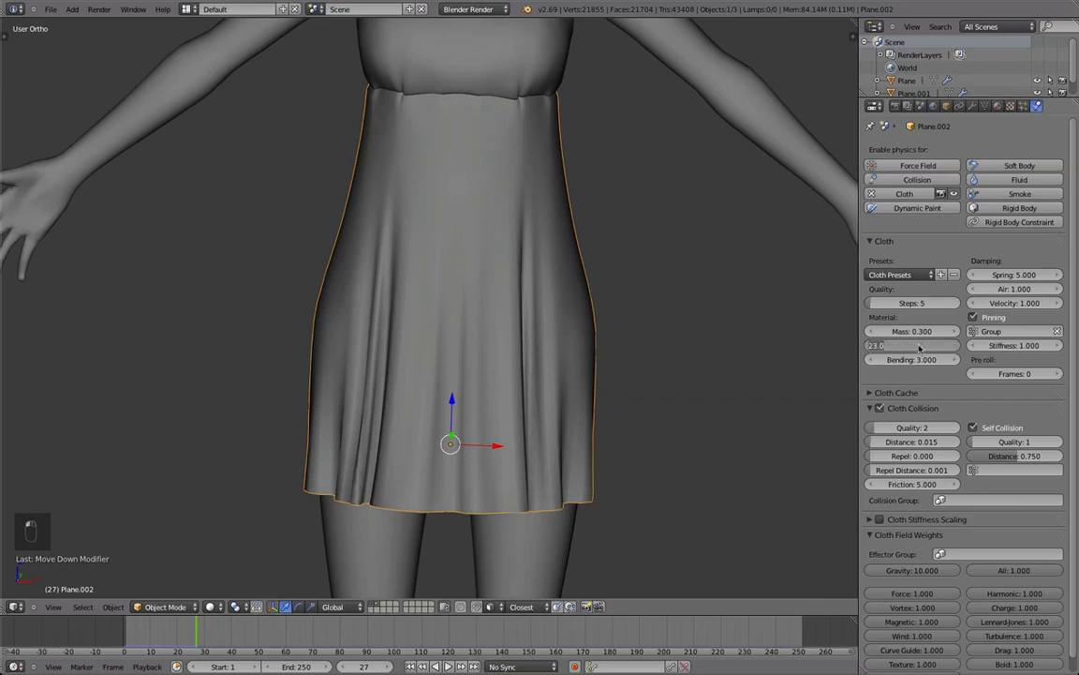
key(BackSpace)
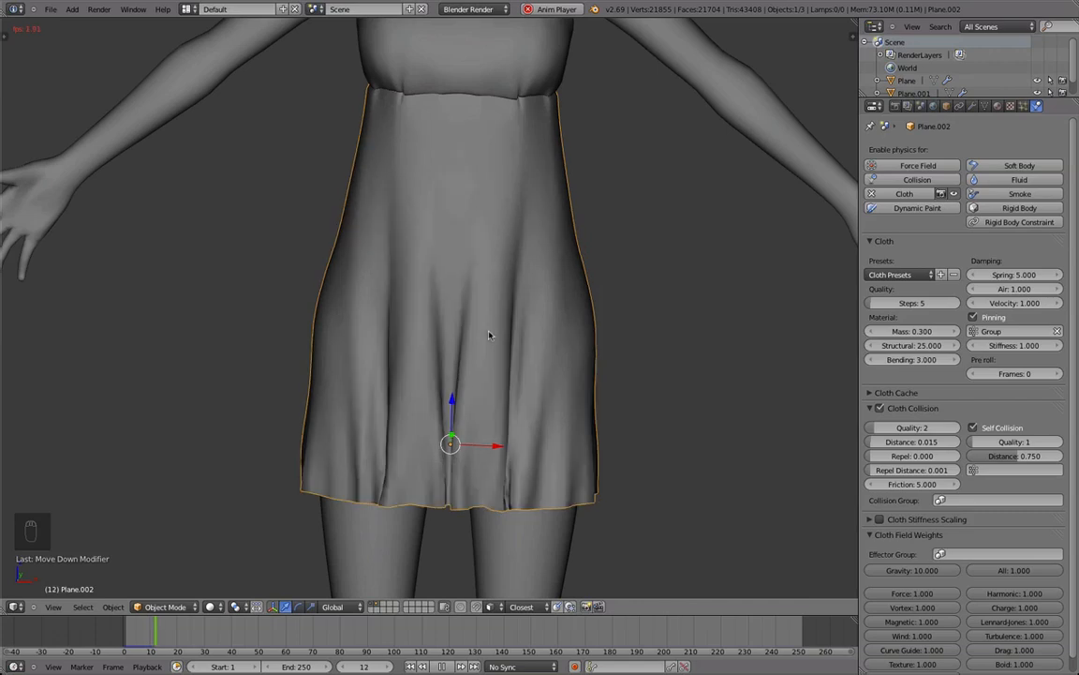
click(461, 666)
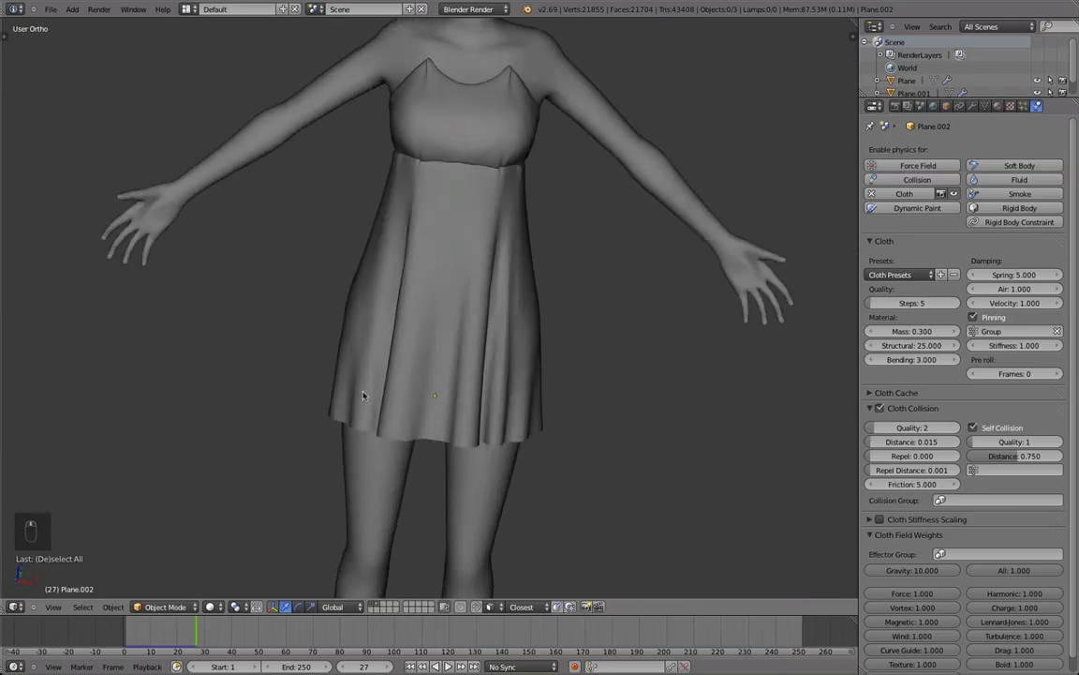
key(LEFT)
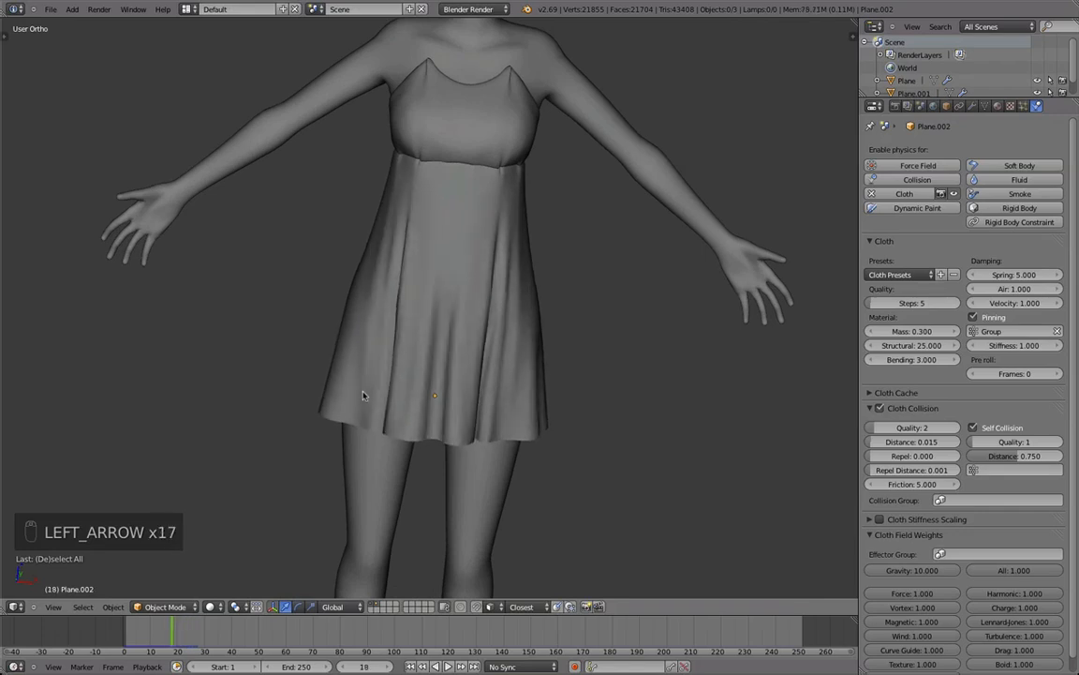
key(LEFT)
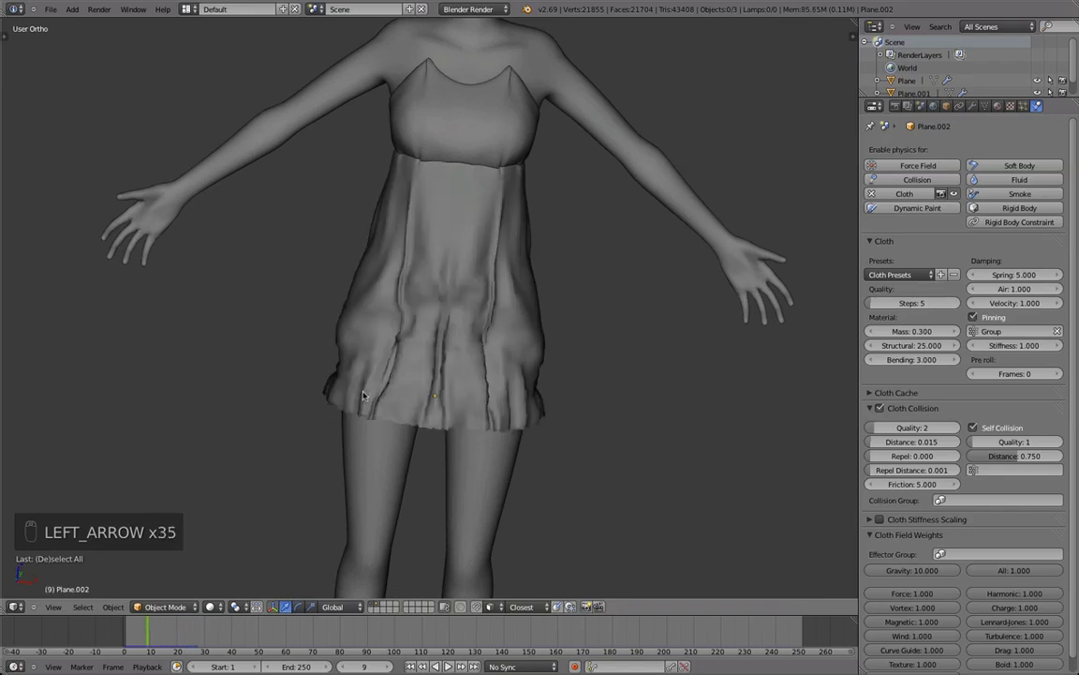
key(Left)
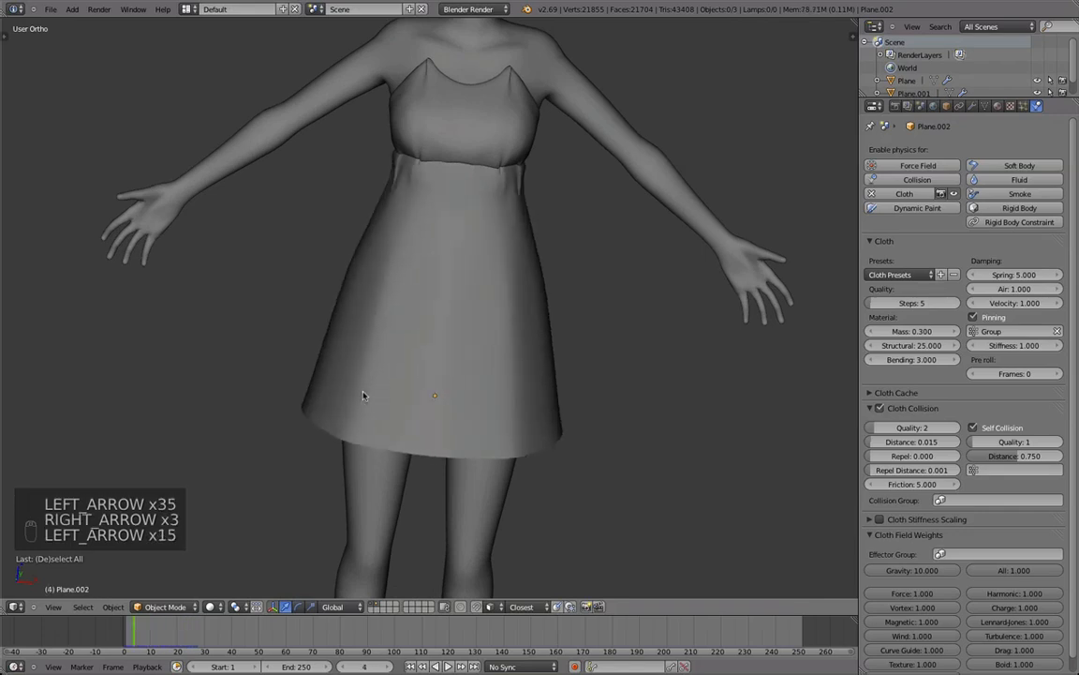
key(Right)
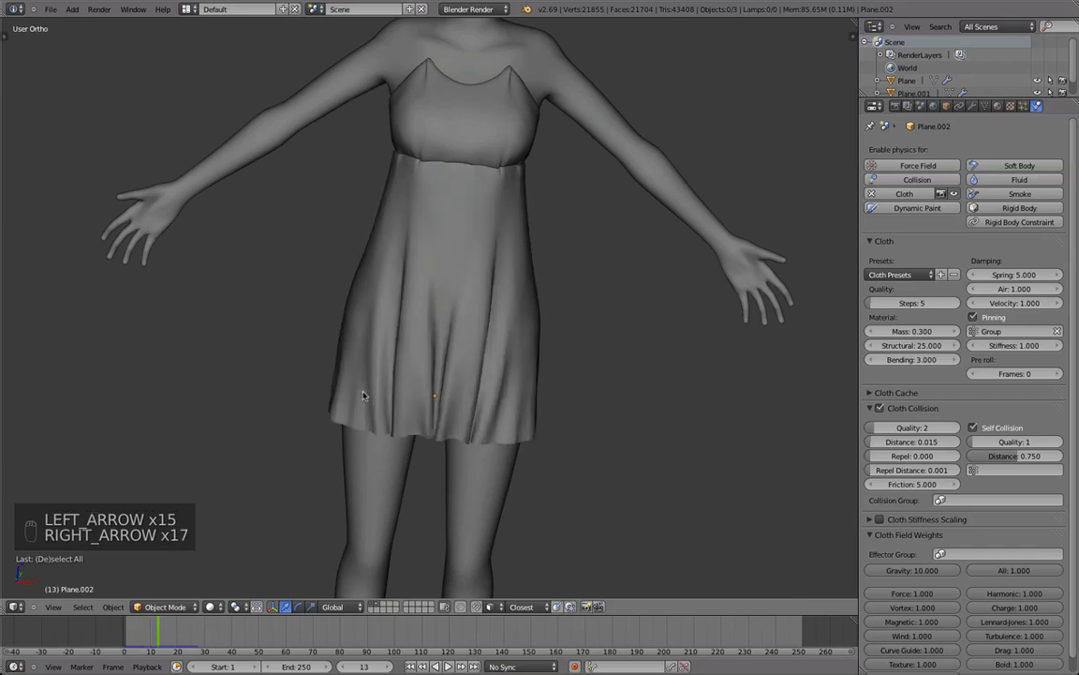
key(Right)
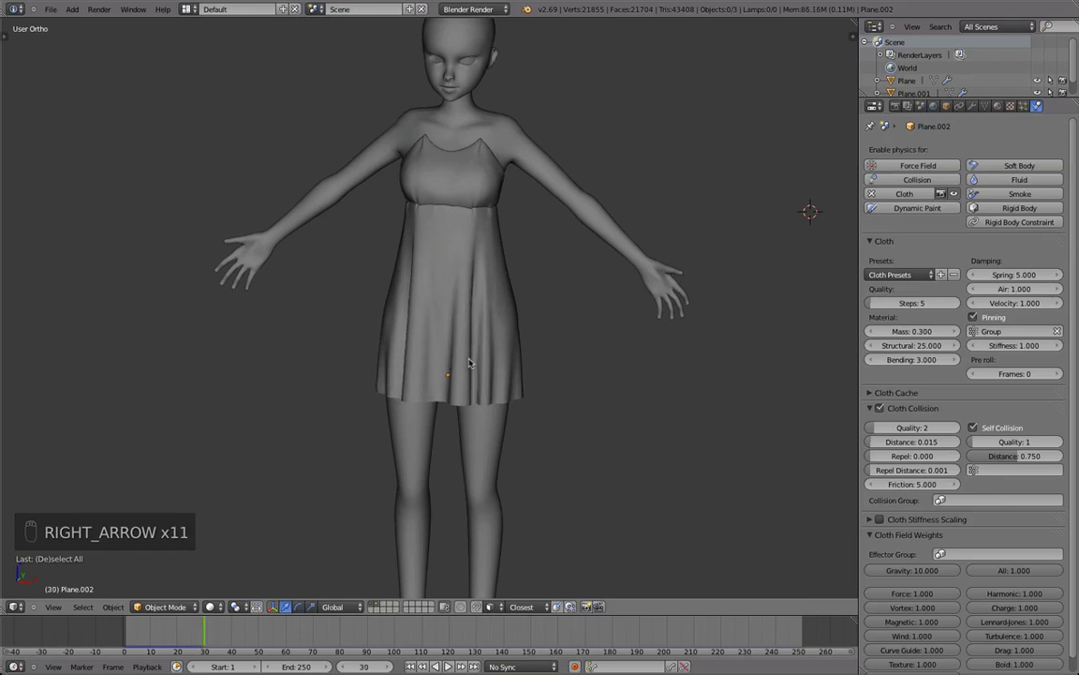
key(Right)
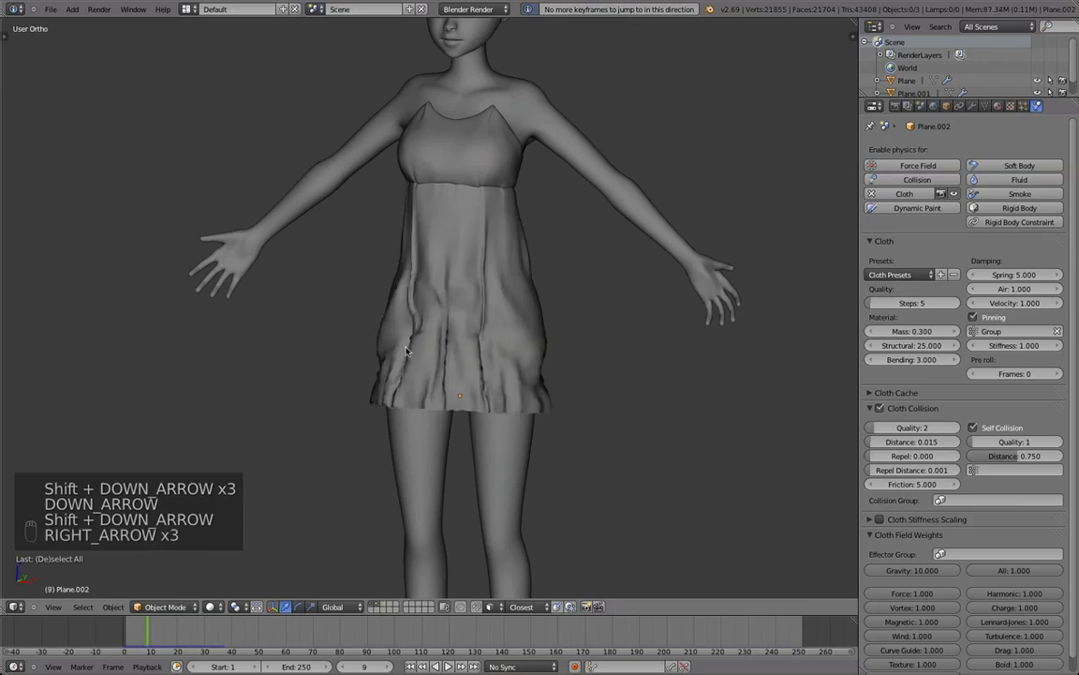
key(Right)
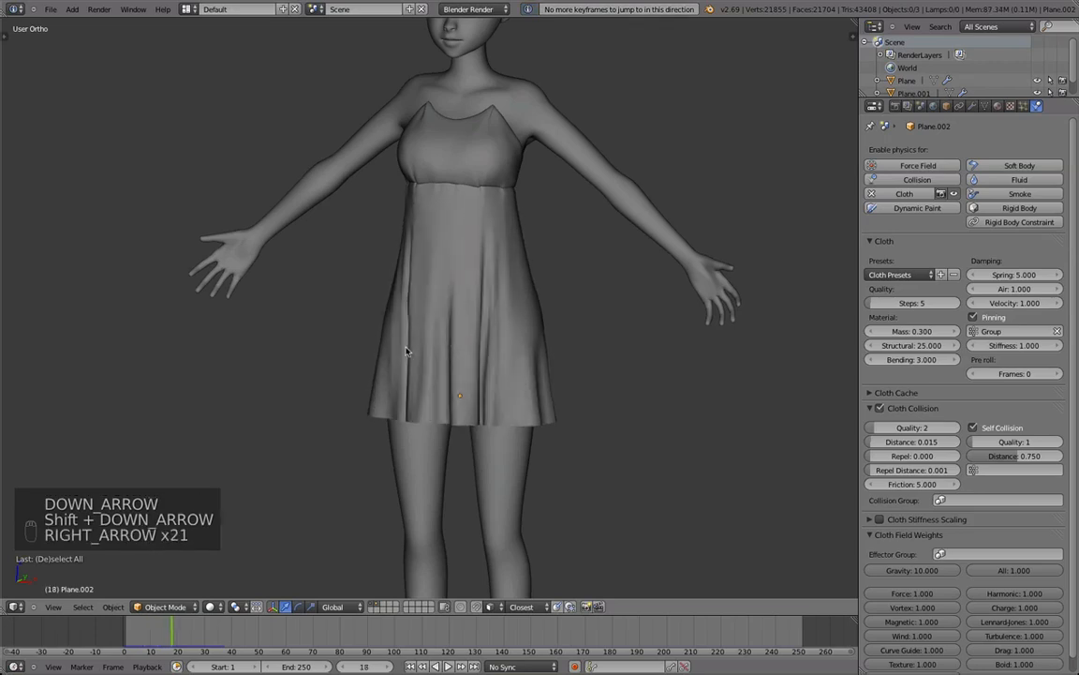
key(Right)
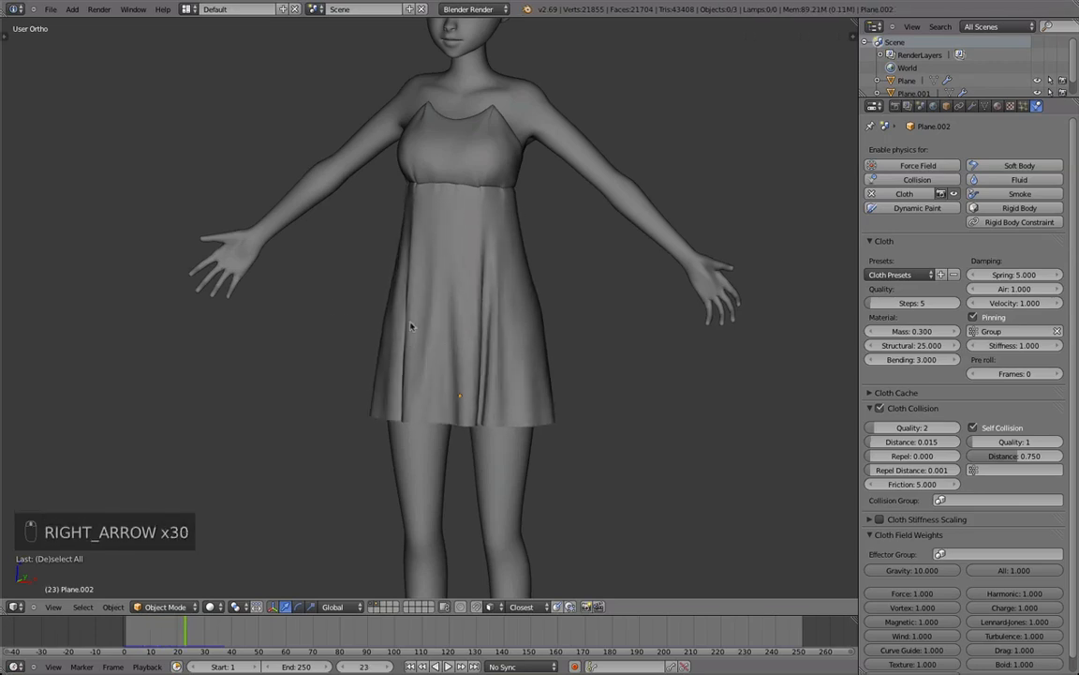
key(LEFT)
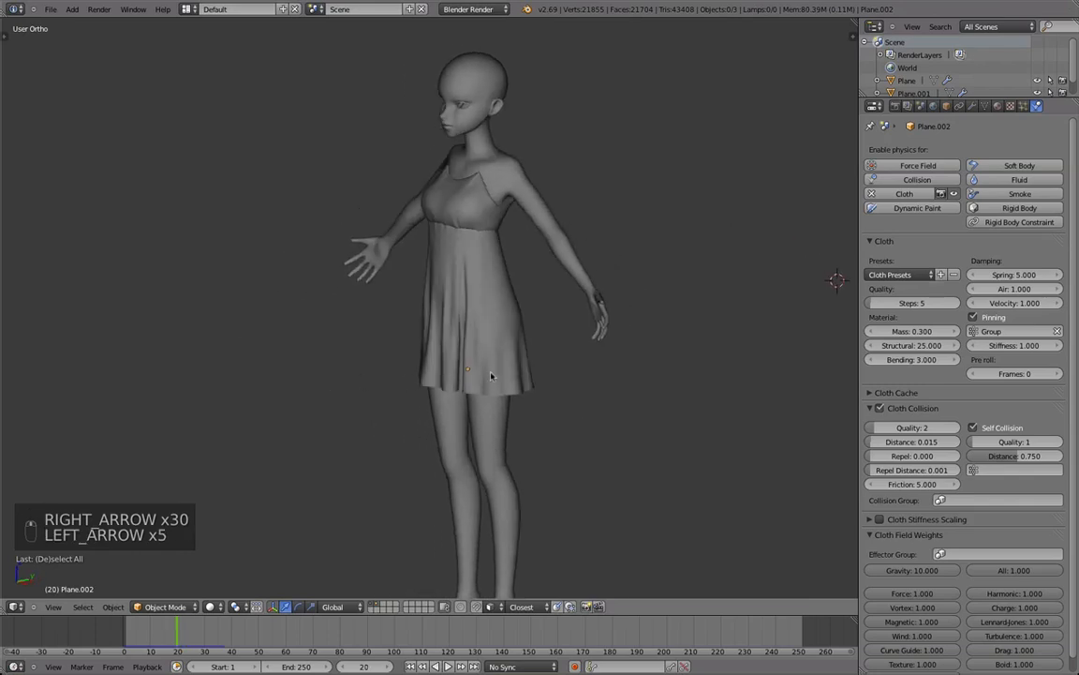
key(Right)
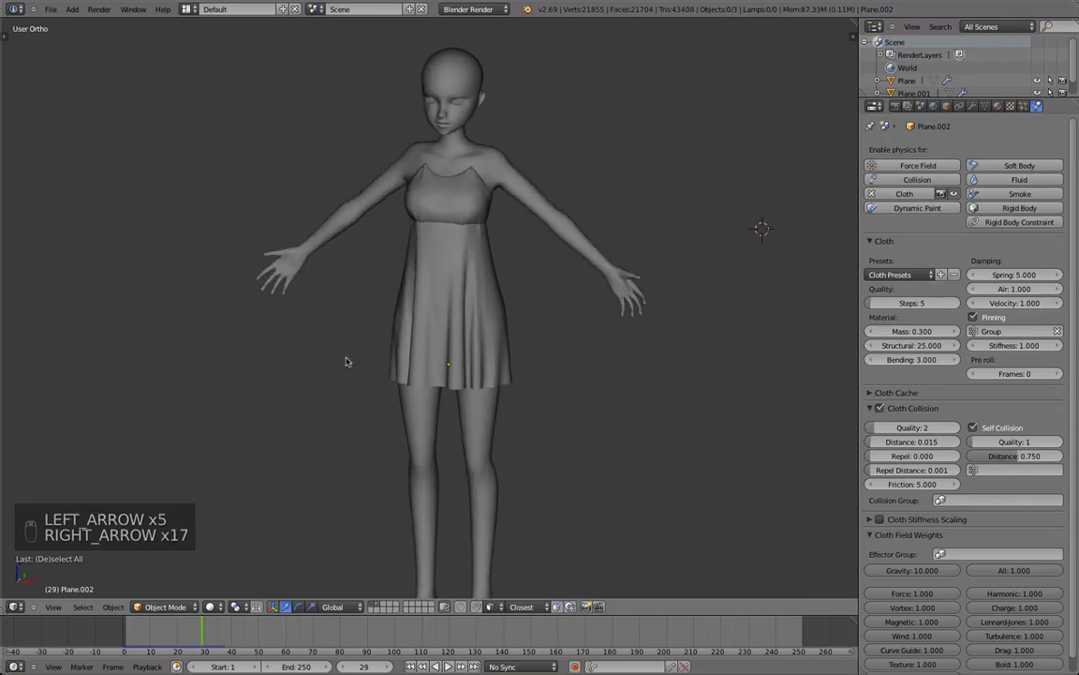
key(Right)
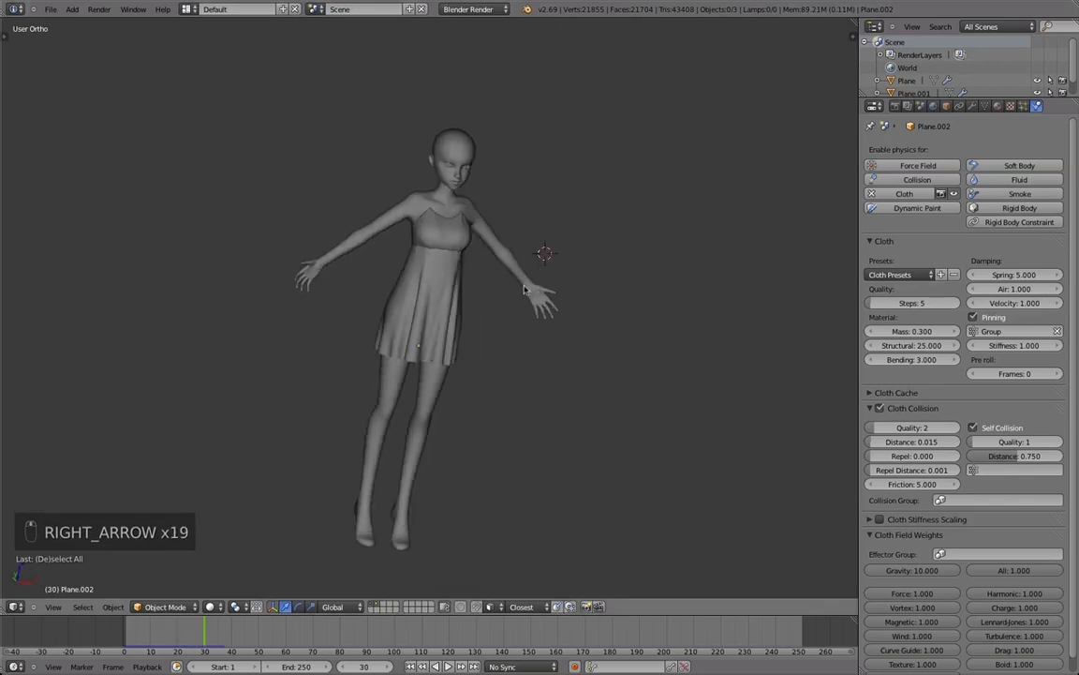
key(LEFT)
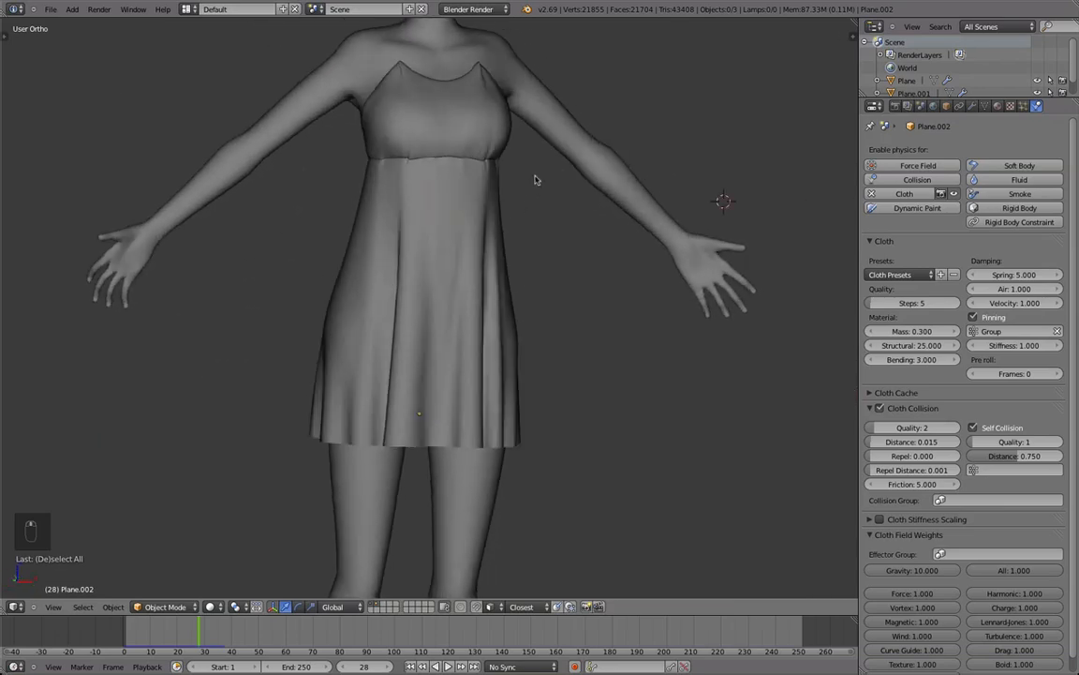
mouse_move(434, 260)
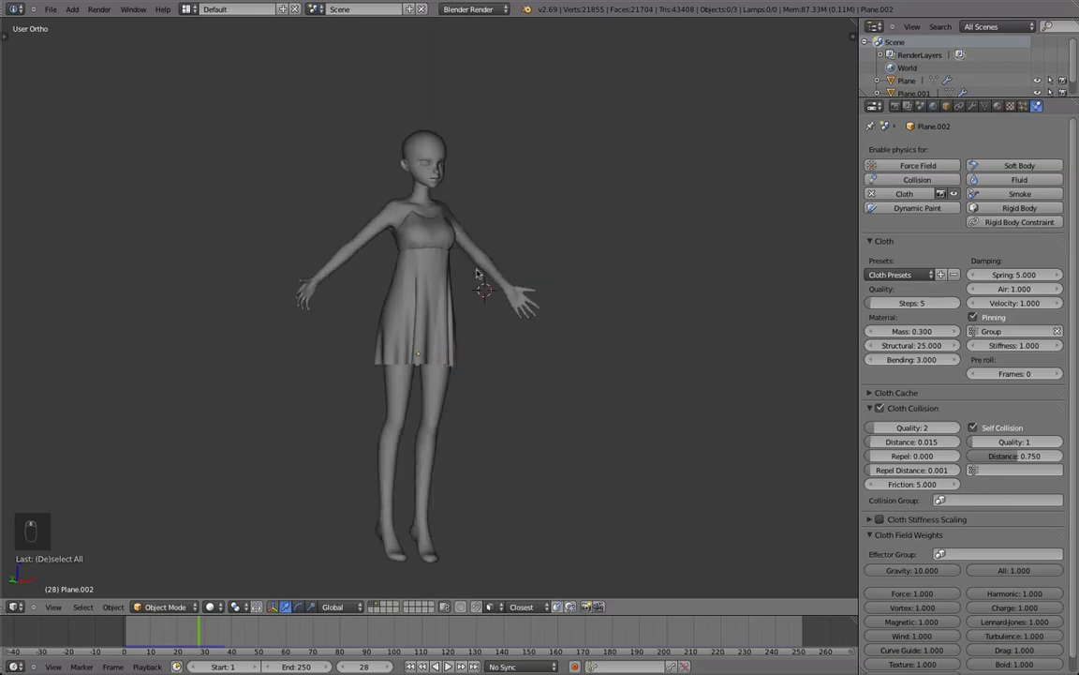
Duplicate the draped dress and move the copy to a separate layer
click(417, 328)
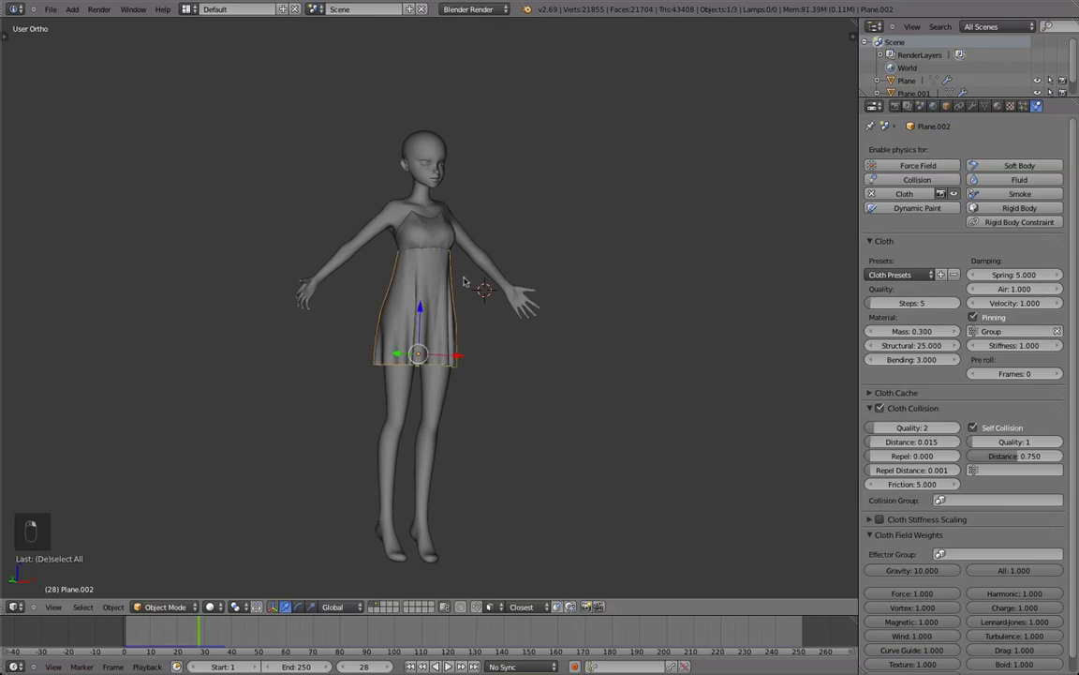
key(m)
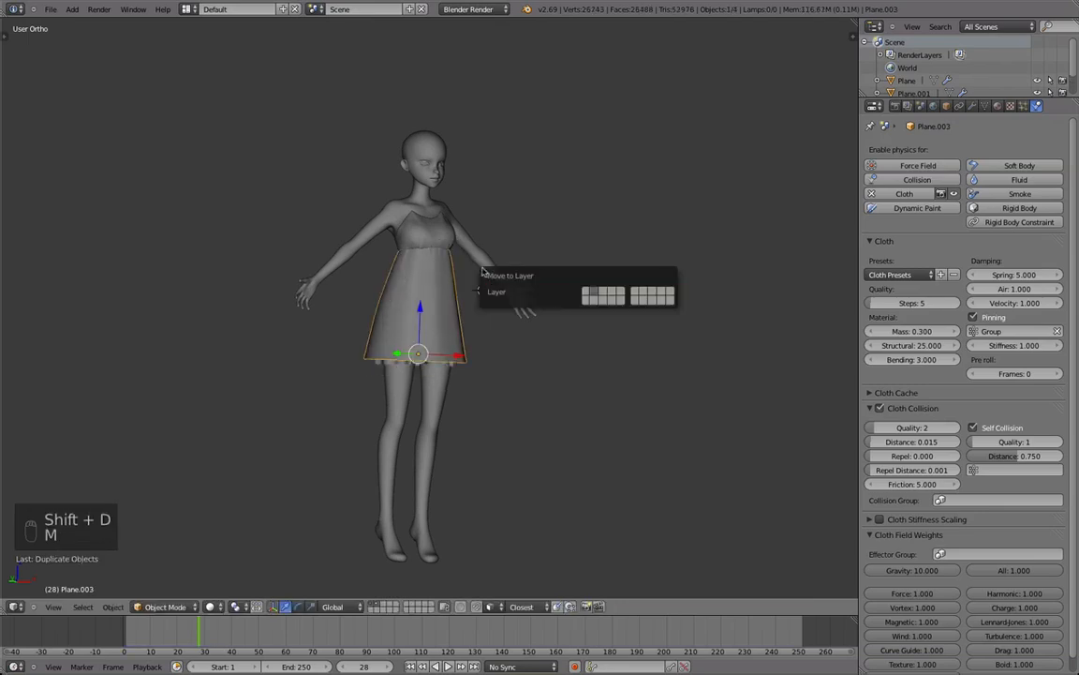
click(589, 295)
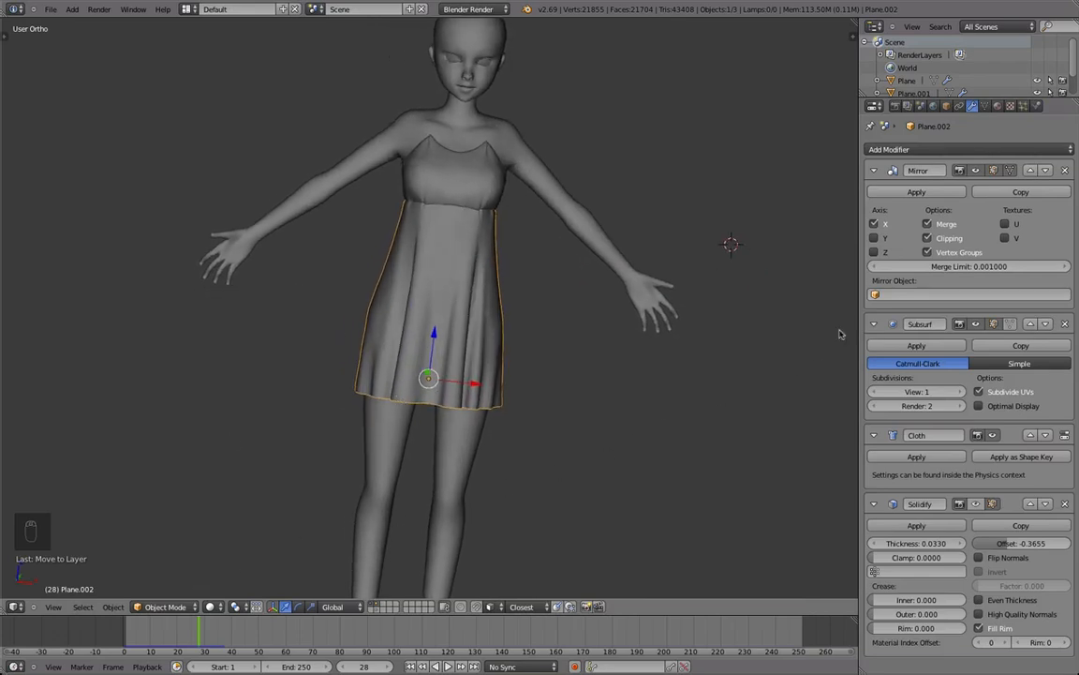
Apply the Mirror, Subsurf and Cloth modifiers in turn, then deselect all
click(915, 191)
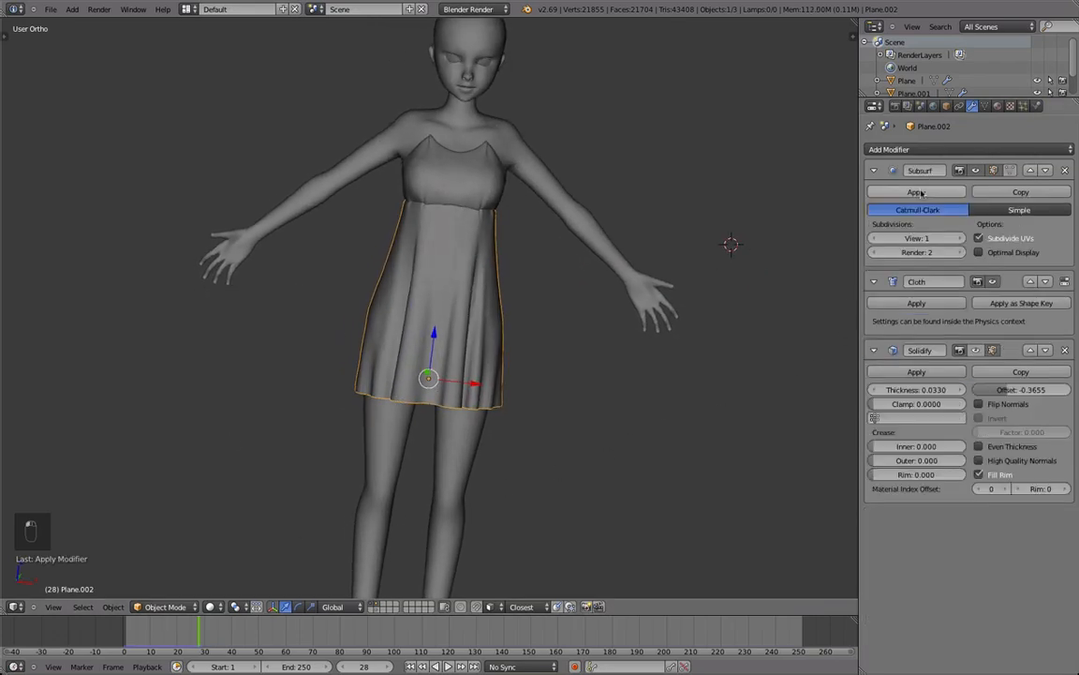
click(917, 191)
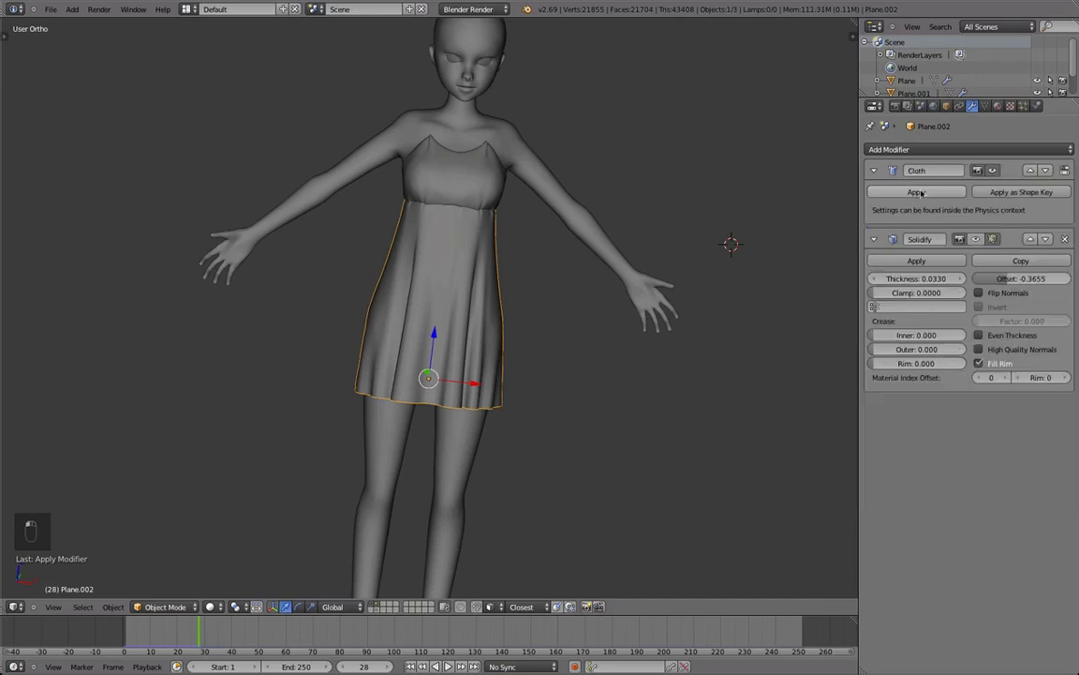
click(916, 191)
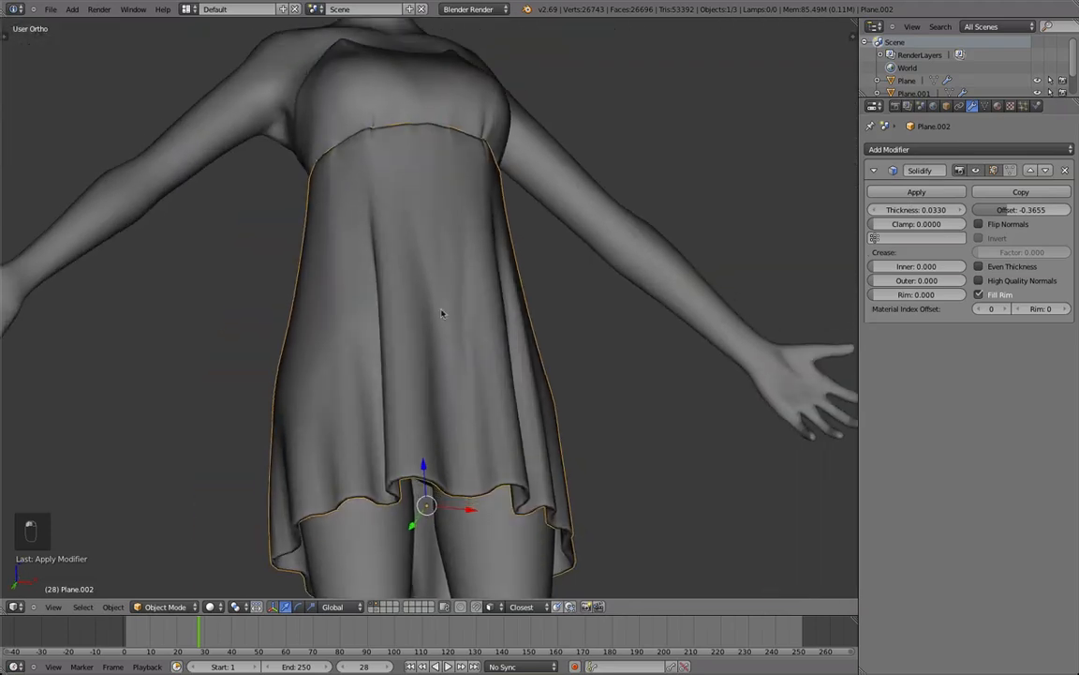
key(a)
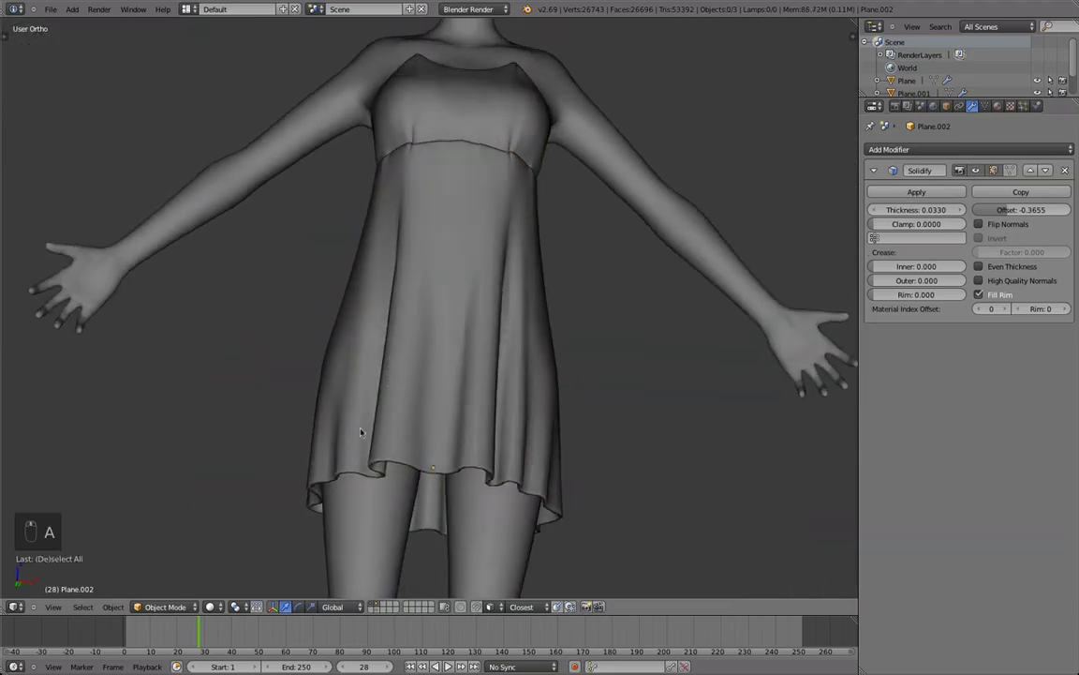
scroll(down, 3)
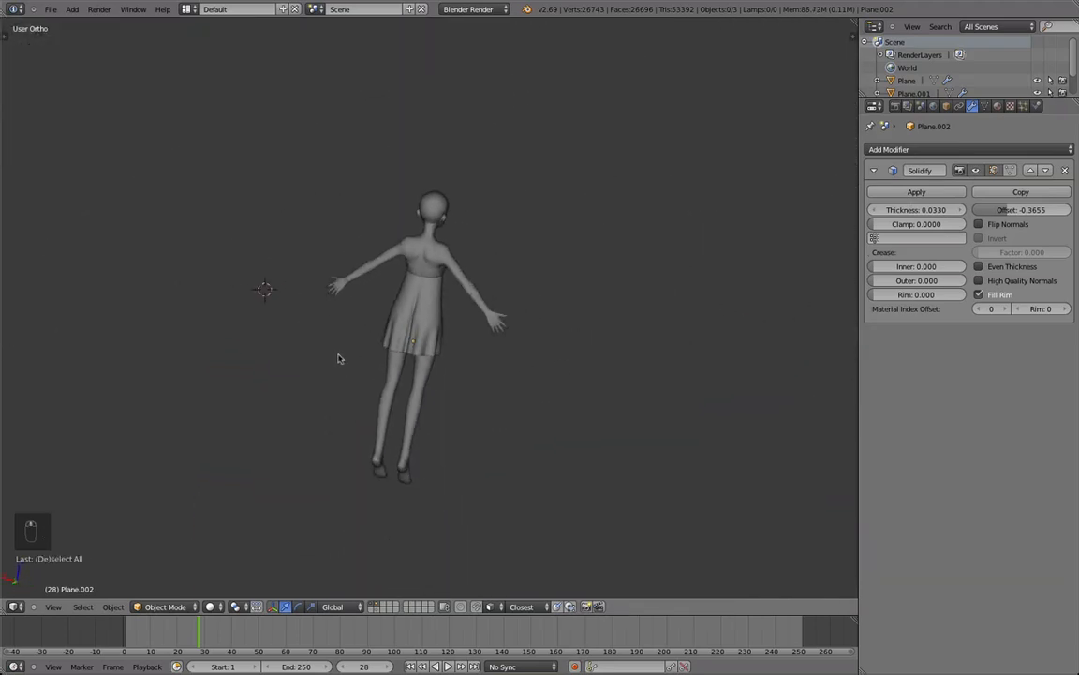